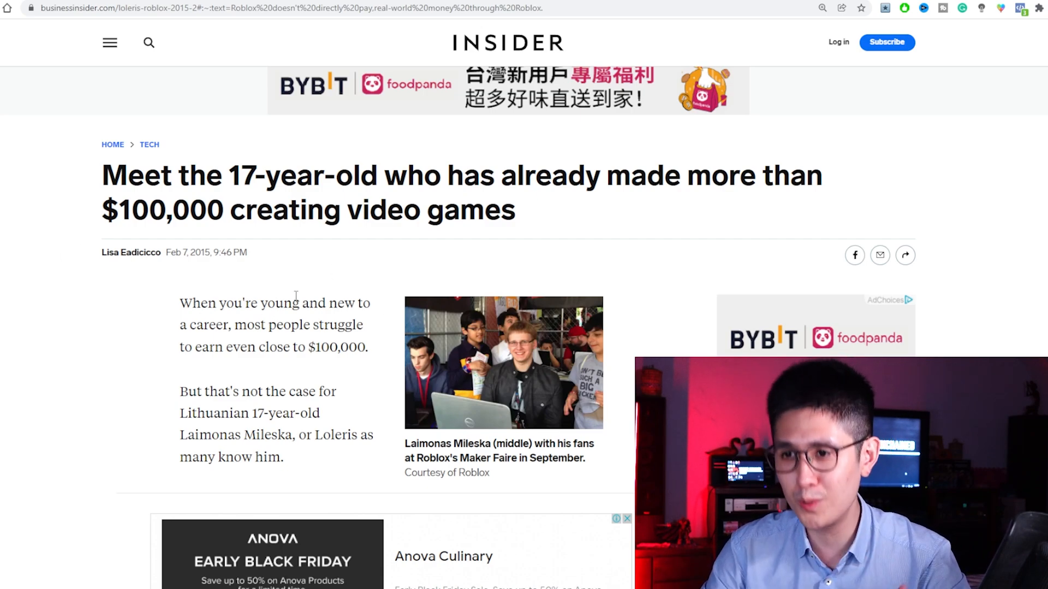
Scroll down through the home page's game category rows and back toward the top.
scroll("down", 3)
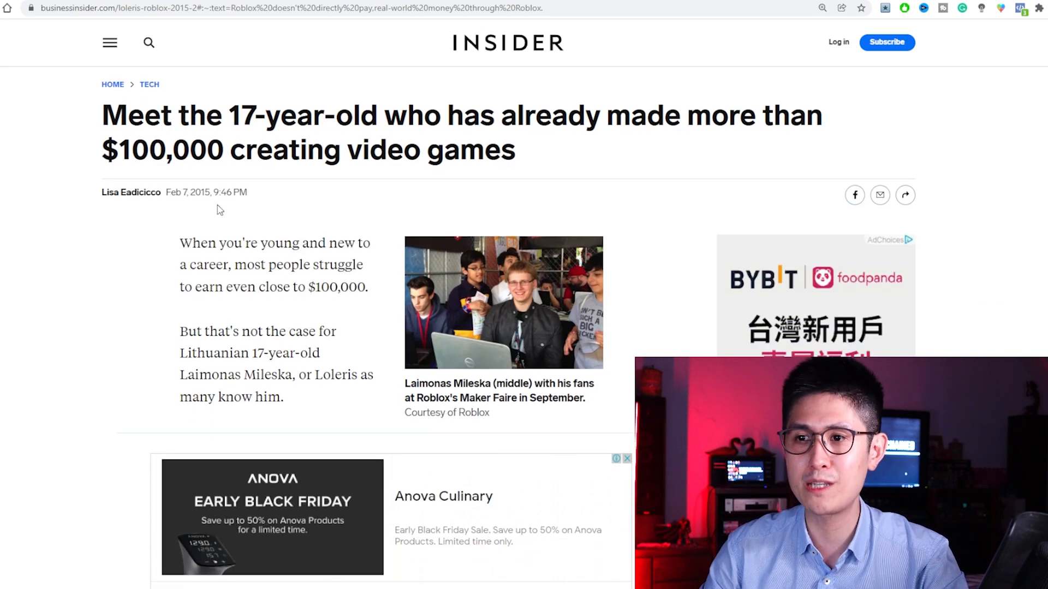
mouse_move(309, 245)
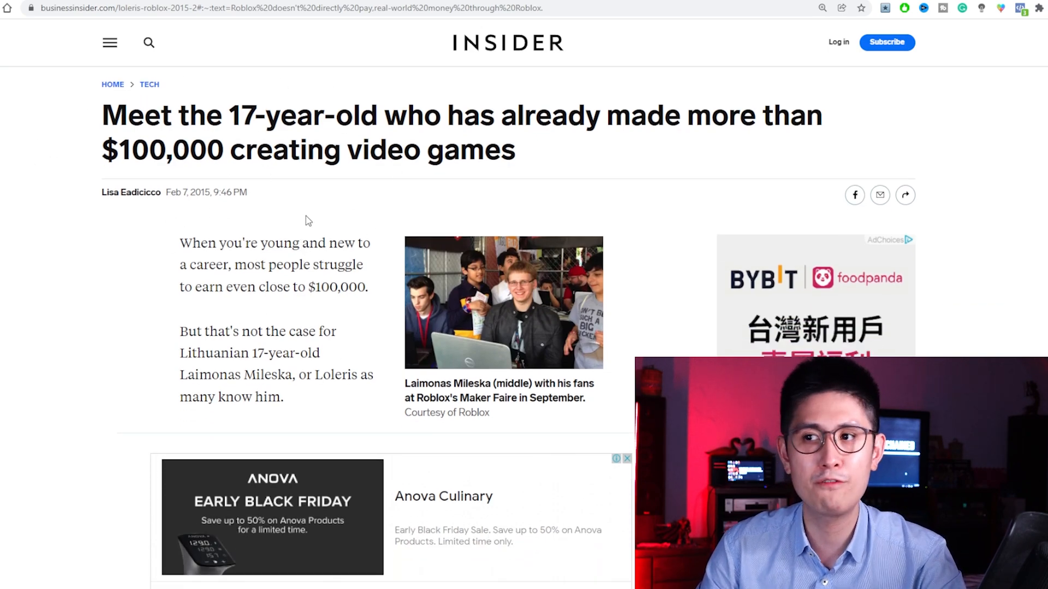
scroll("down", 3)
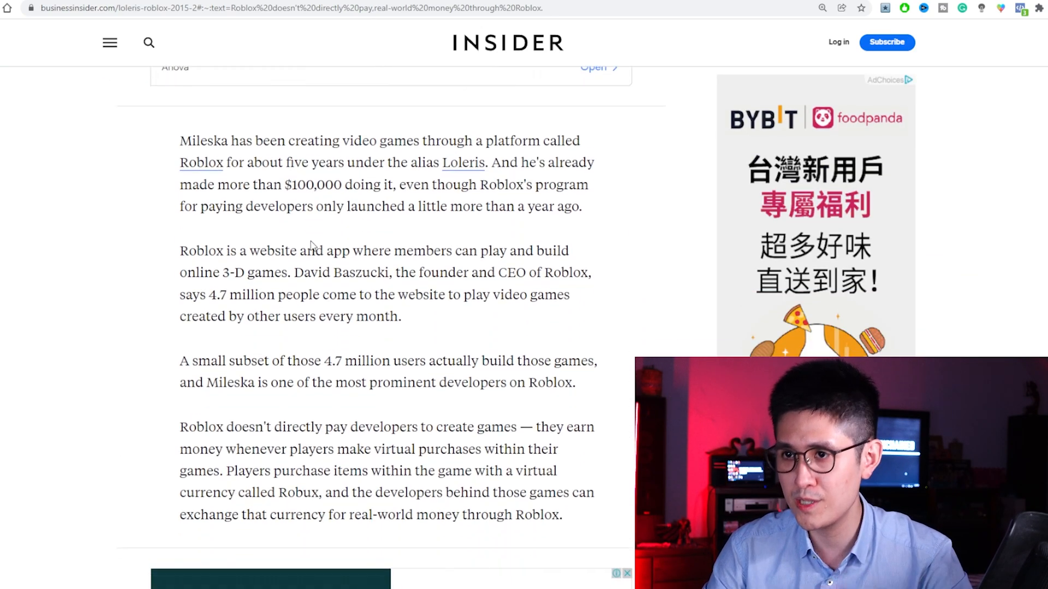
scroll("down", 3)
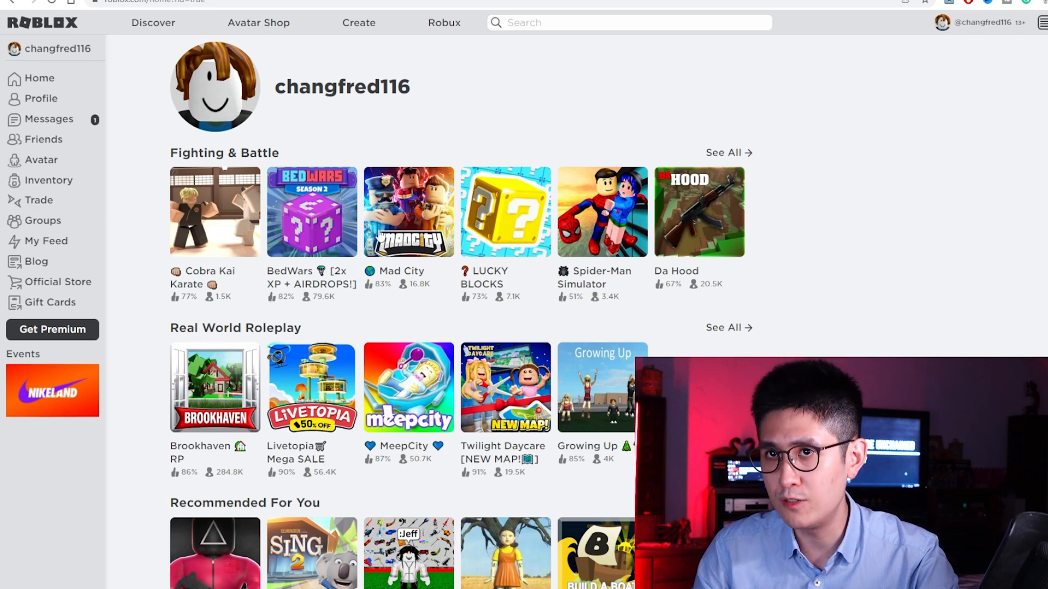
scroll("down", 3)
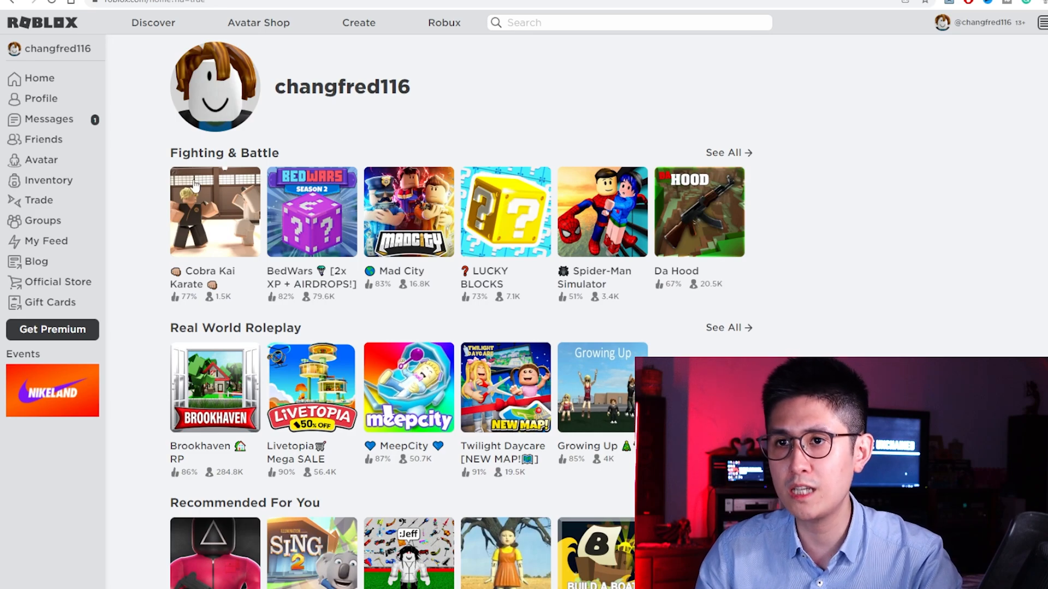
scroll("down", 3)
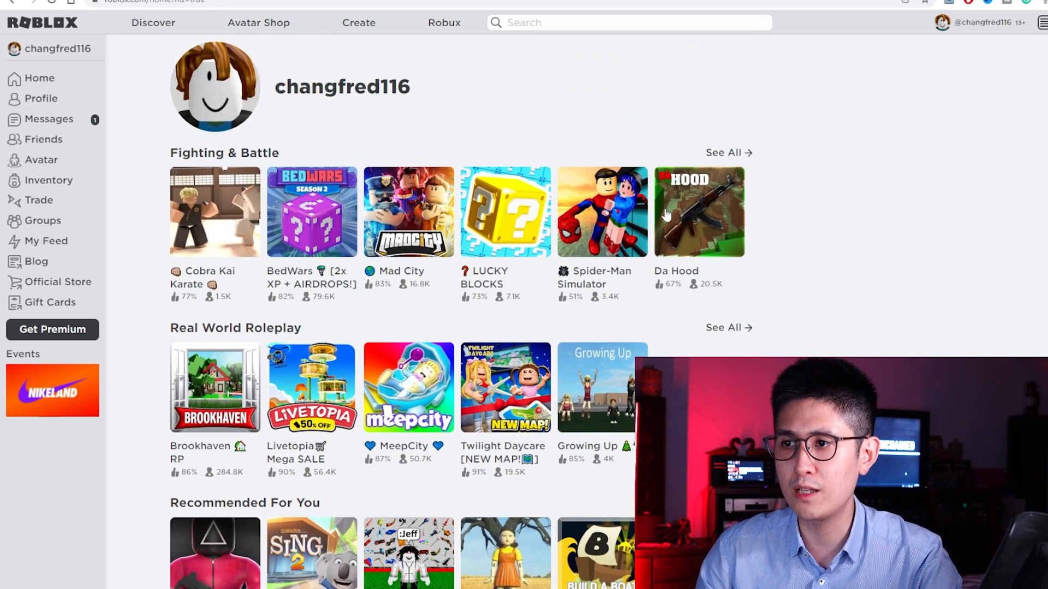
mouse_move(431, 221)
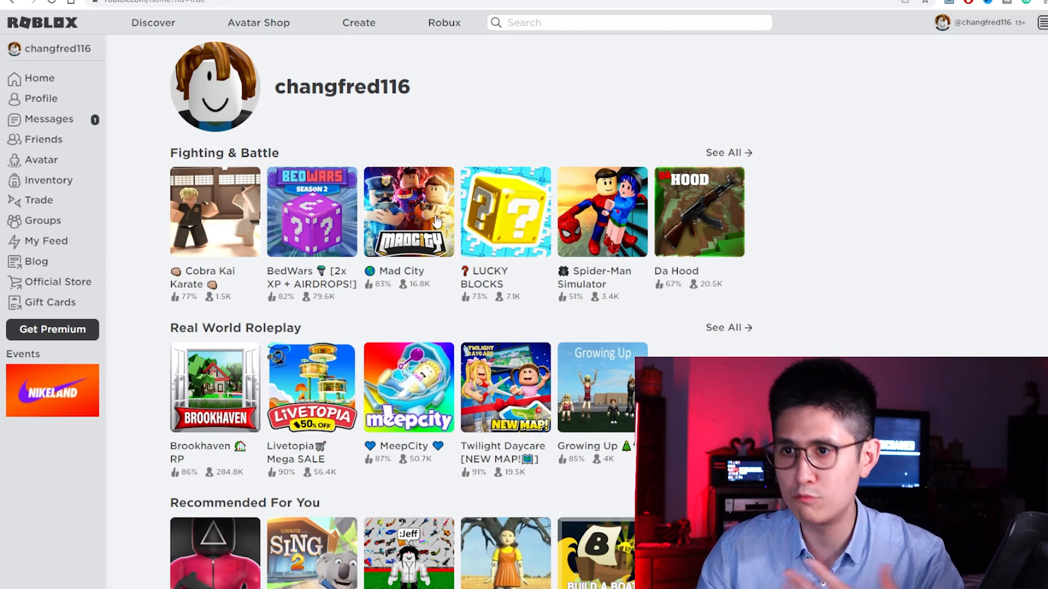
scroll("down", 3)
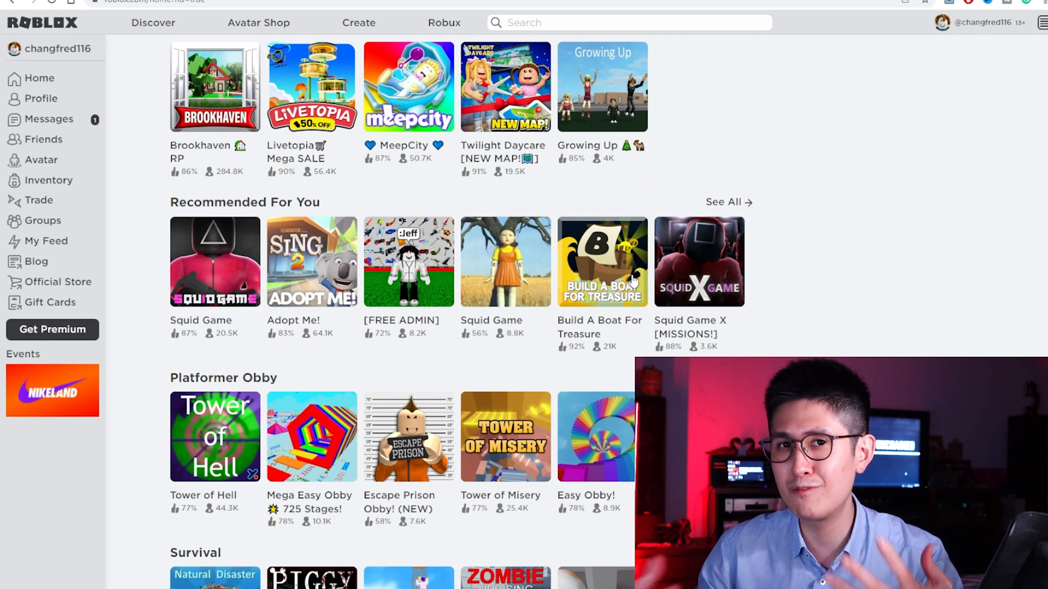
scroll("down", 3)
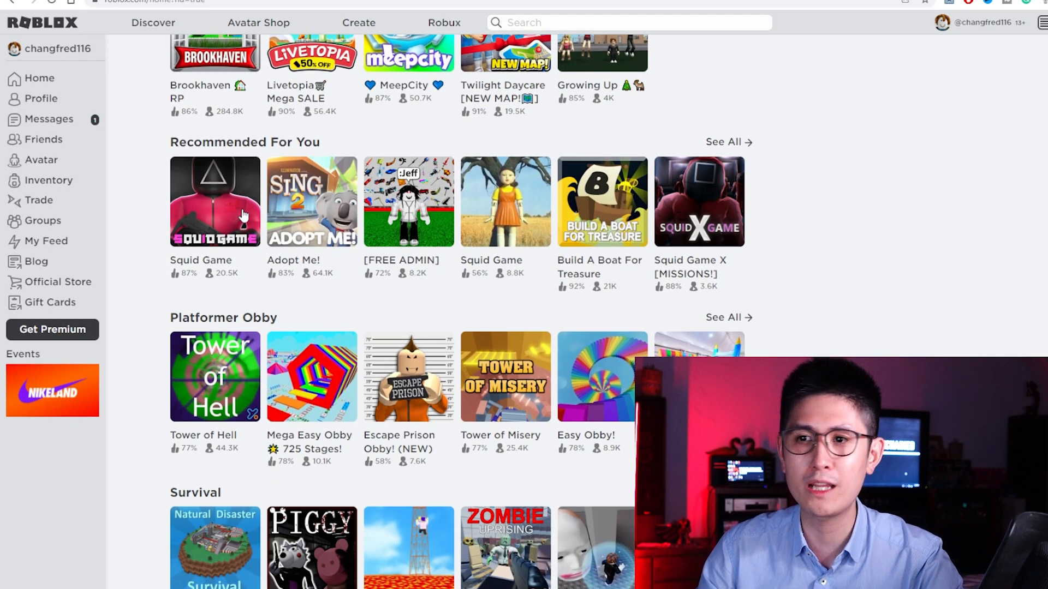
scroll("down", 3)
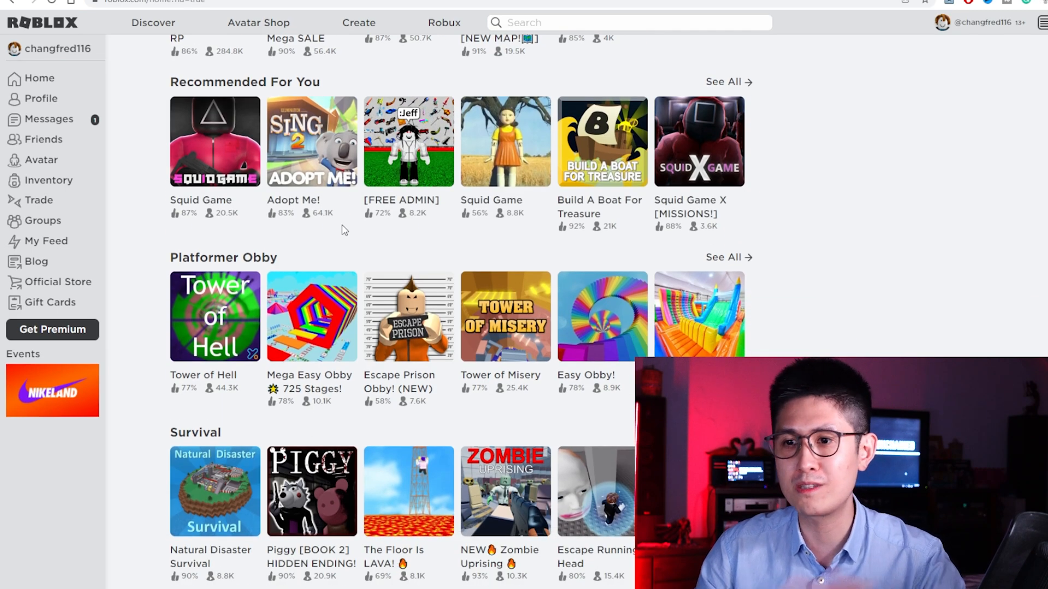
scroll("down", 3)
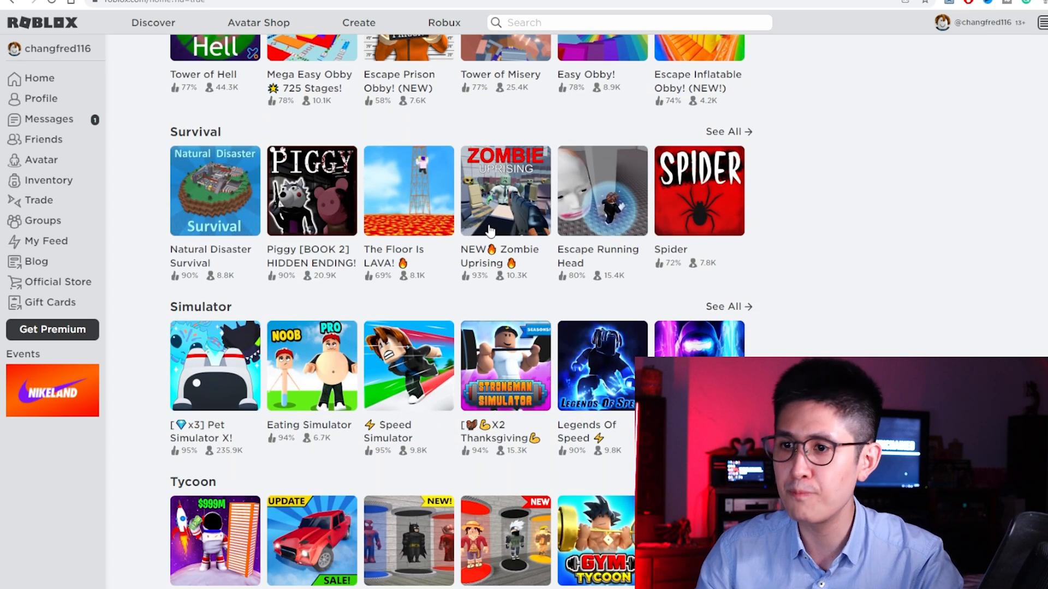
scroll("down", 3)
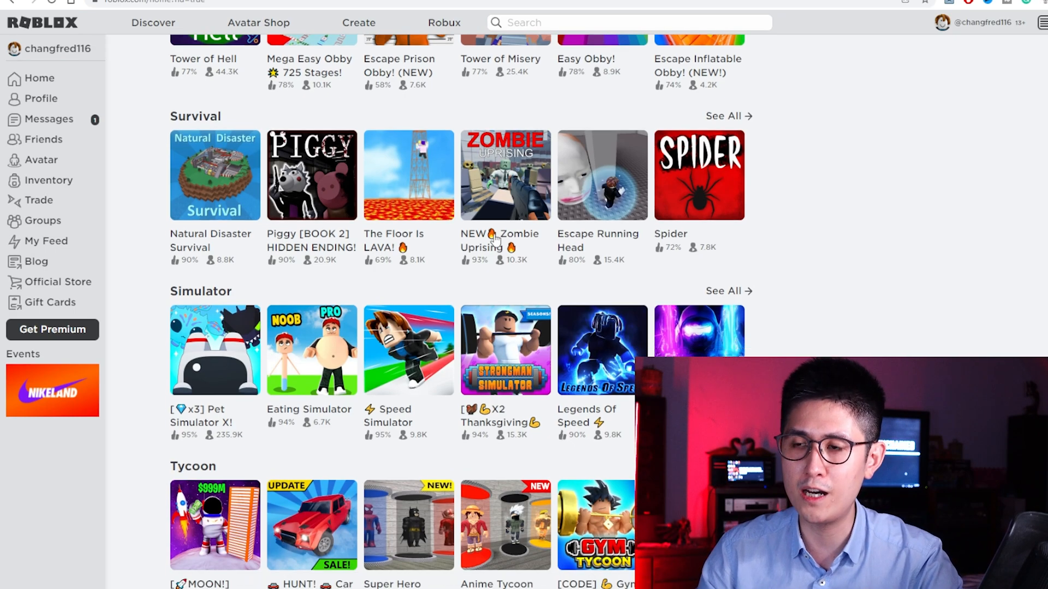
scroll("down", 3)
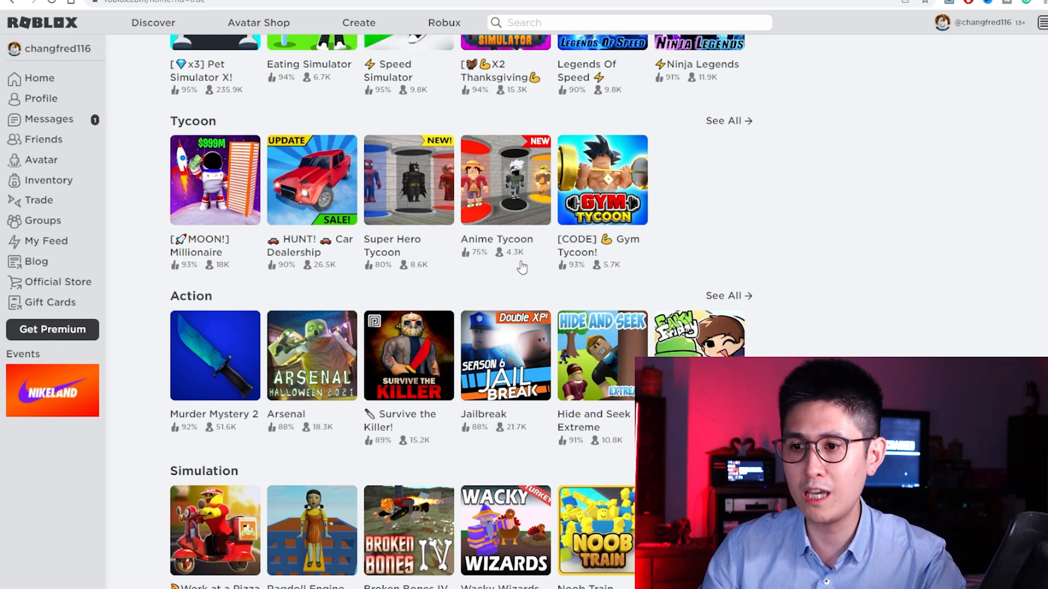
scroll("down", 3)
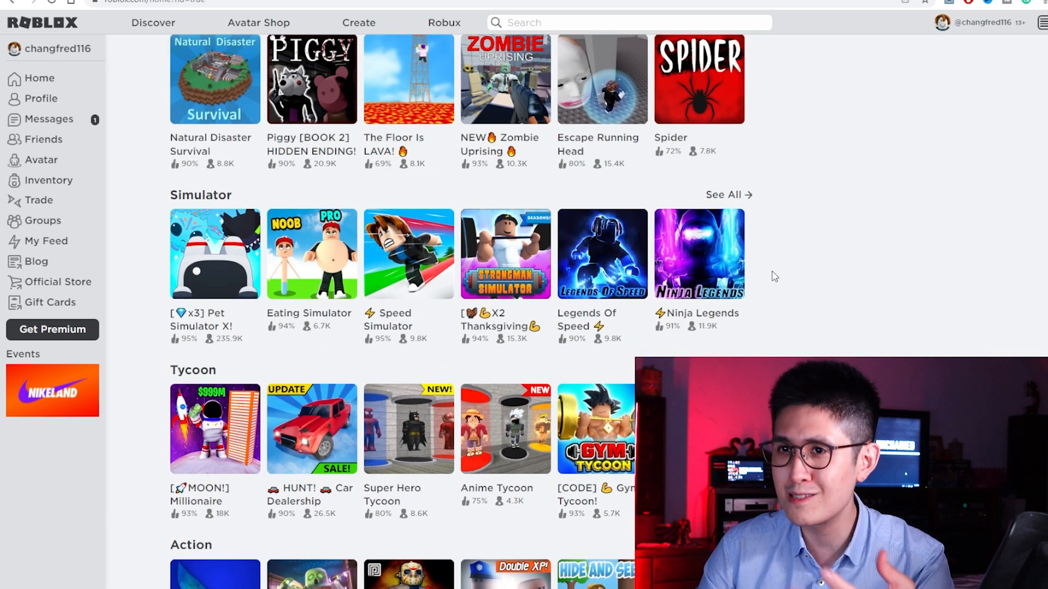
scroll("up", 3)
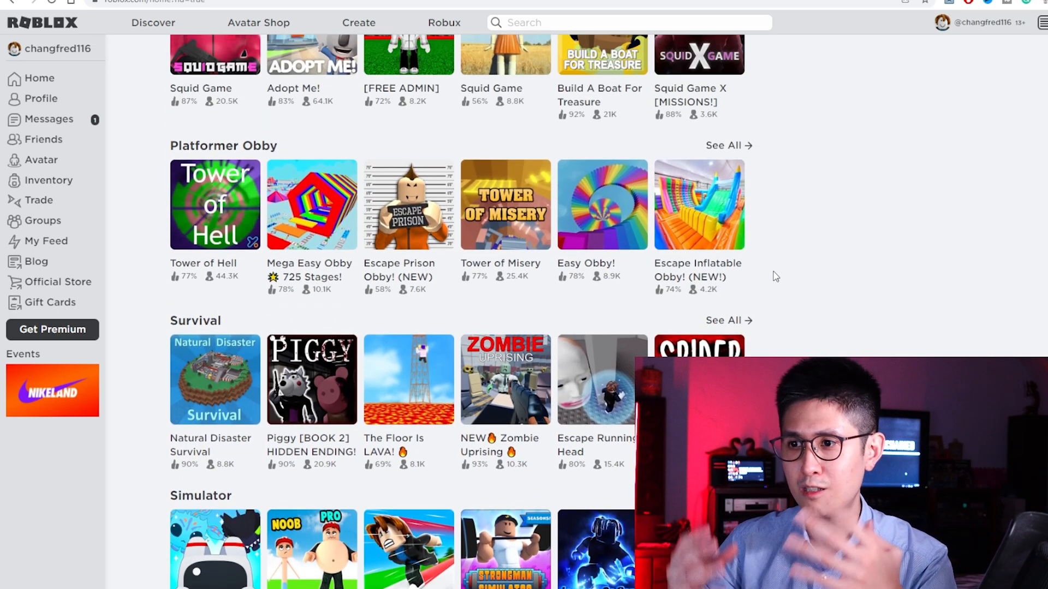
scroll("up", 3)
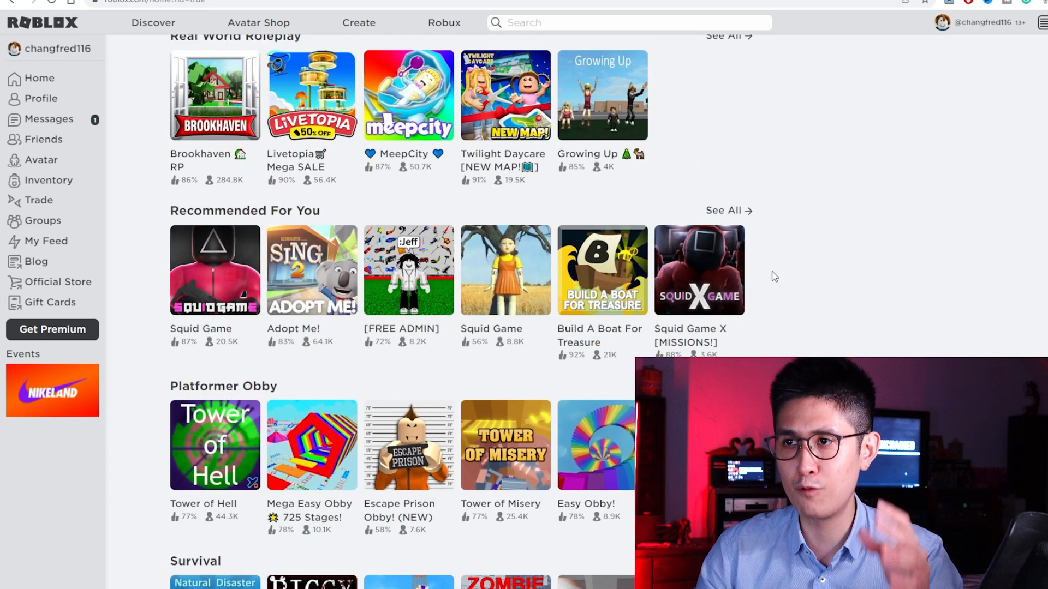
scroll("up", 3)
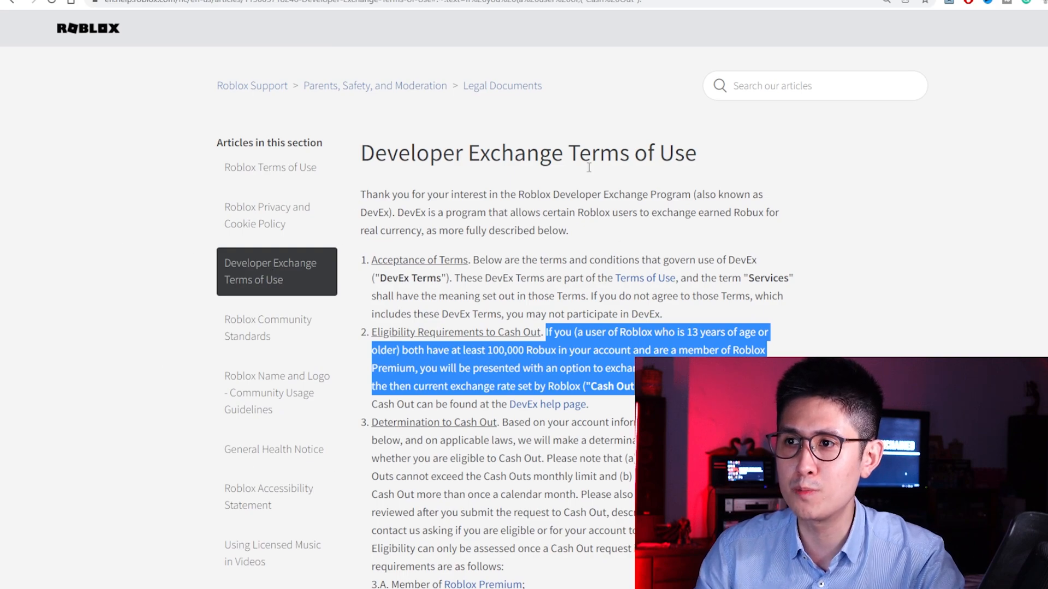
Highlight the Robux-for-dollars exchange phrase and the Cash Out term in the Eligibility Requirements.
scroll("down", 3)
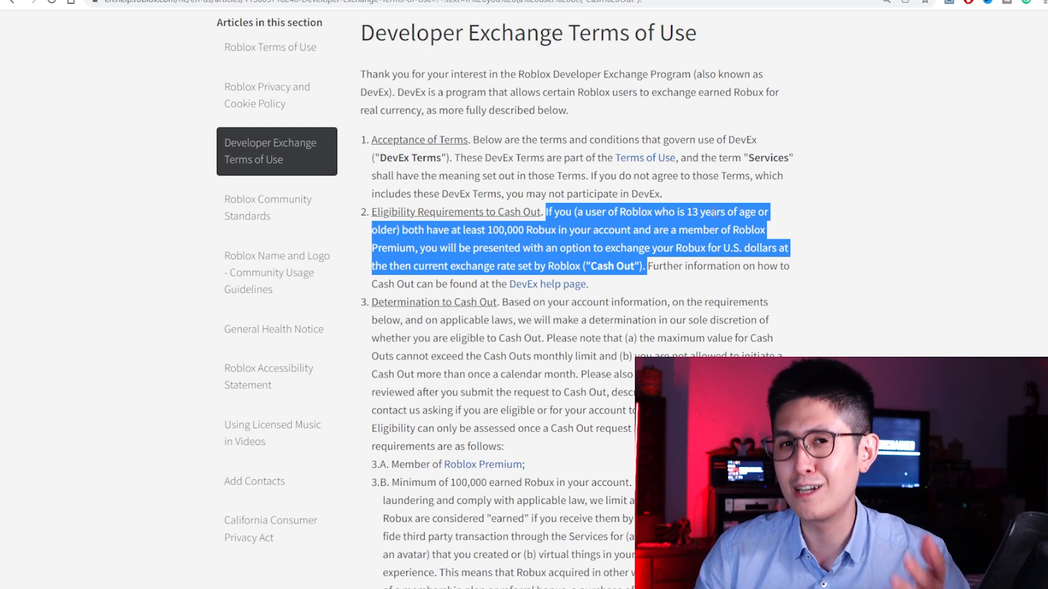
left_click(487, 231)
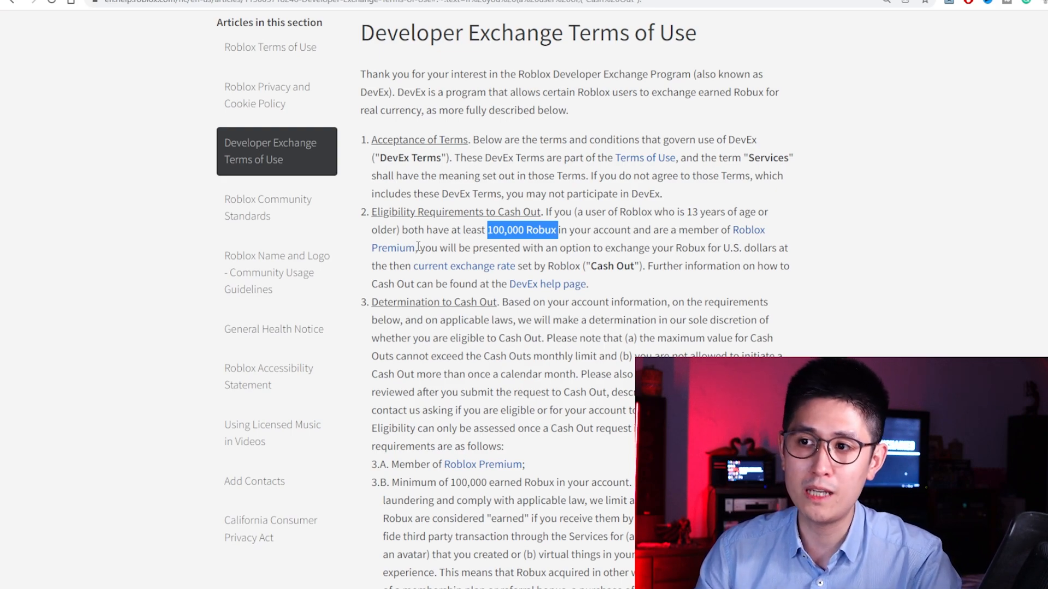
left_click_drag(418, 248, 777, 248)
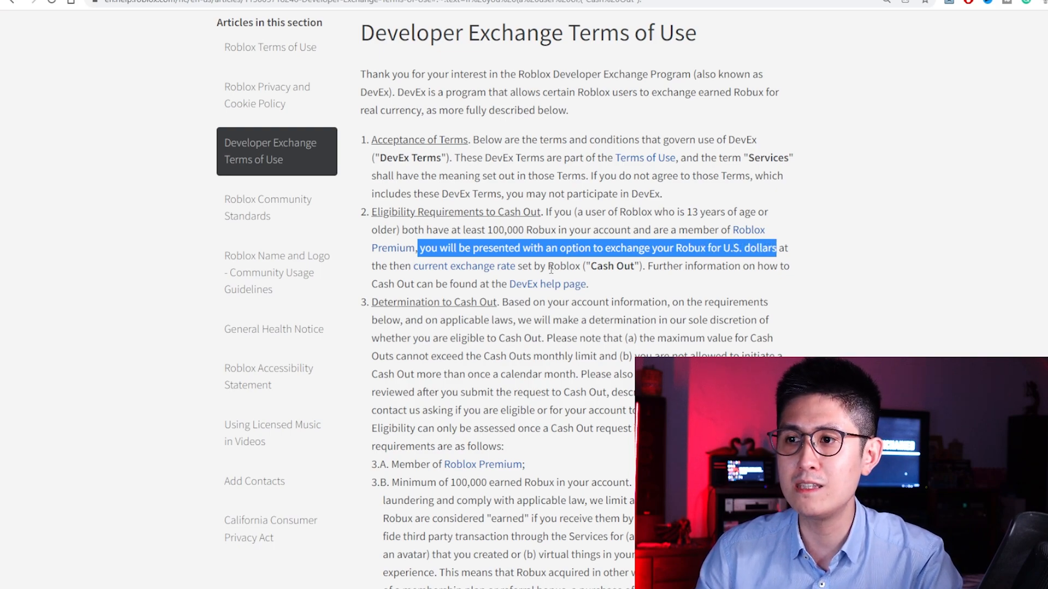
left_click_drag(546, 265, 646, 265)
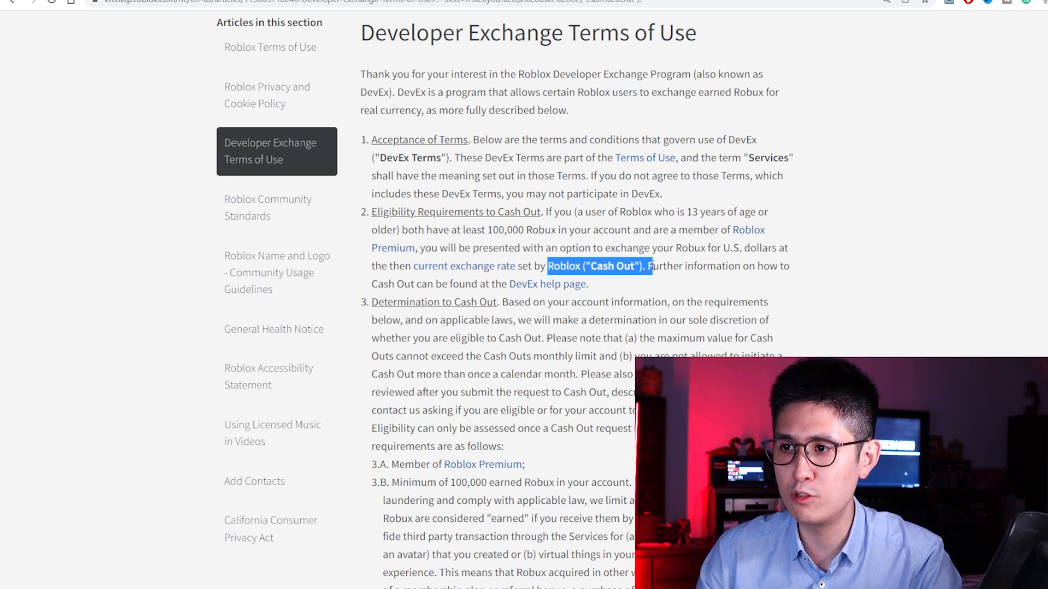
left_click(676, 281)
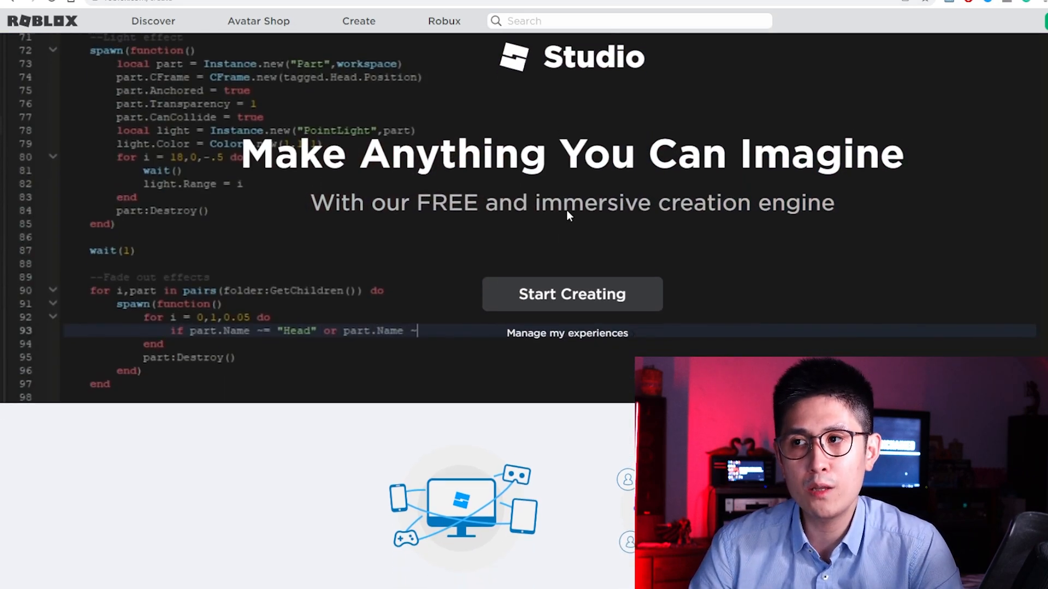
Scroll the creation page to the Developer Hub section and continue to the Developer Hub.
scroll("down", 3)
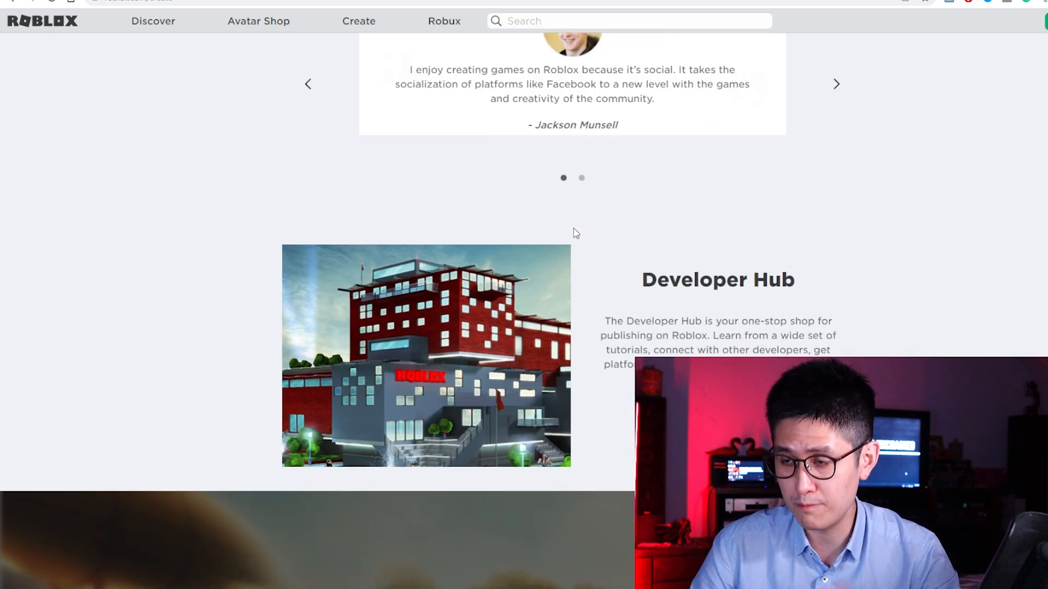
scroll("down", 3)
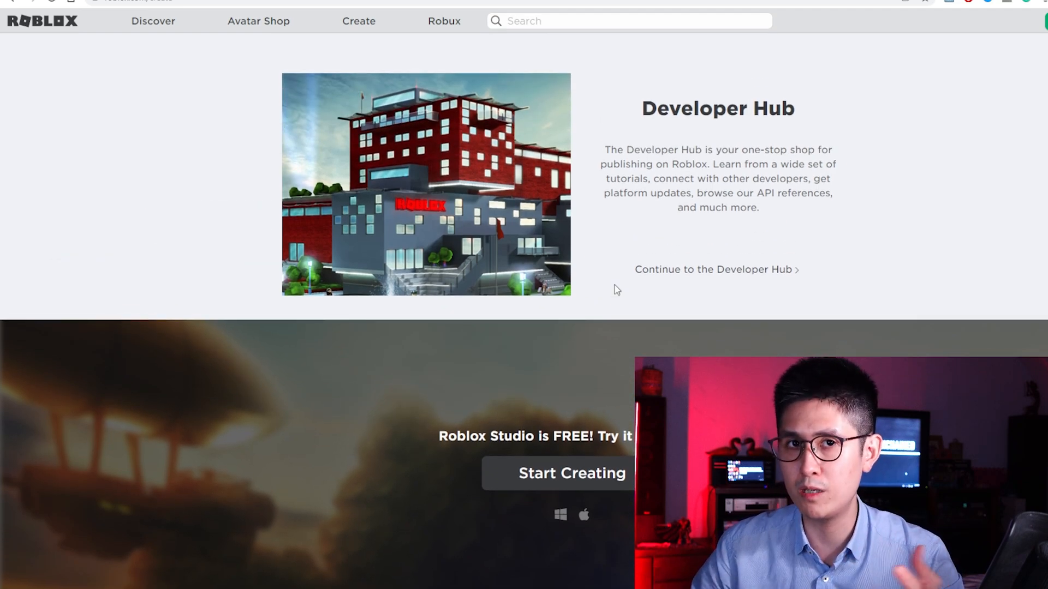
scroll("down", 3)
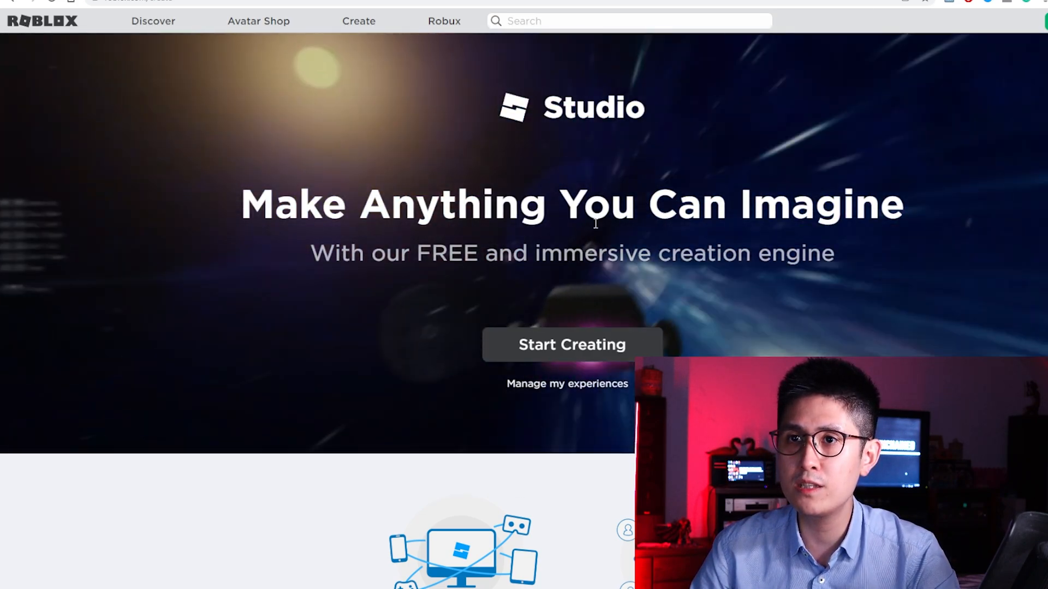
scroll("down", 3)
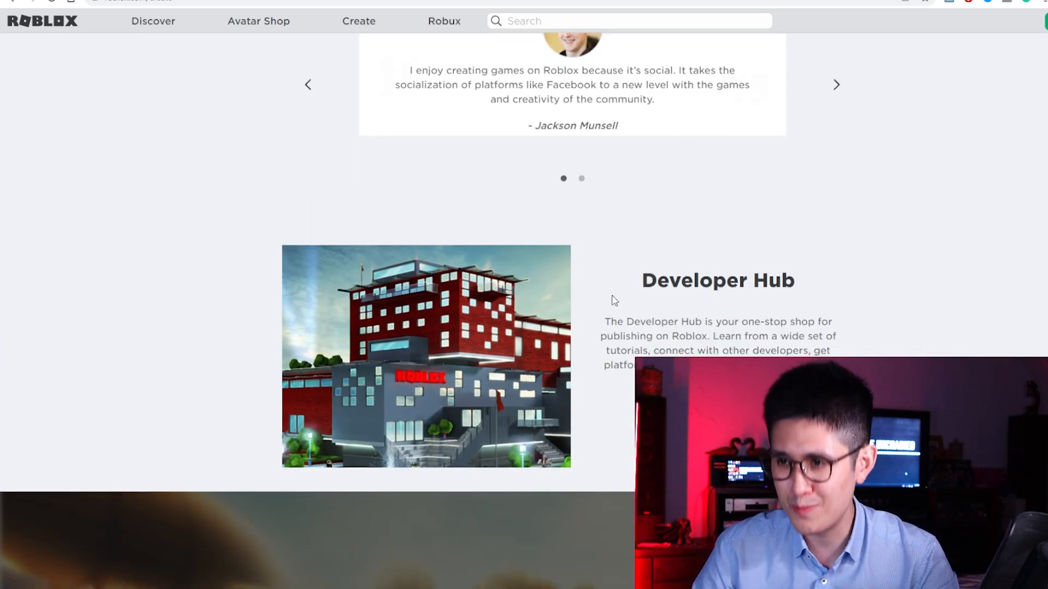
scroll("down", 3)
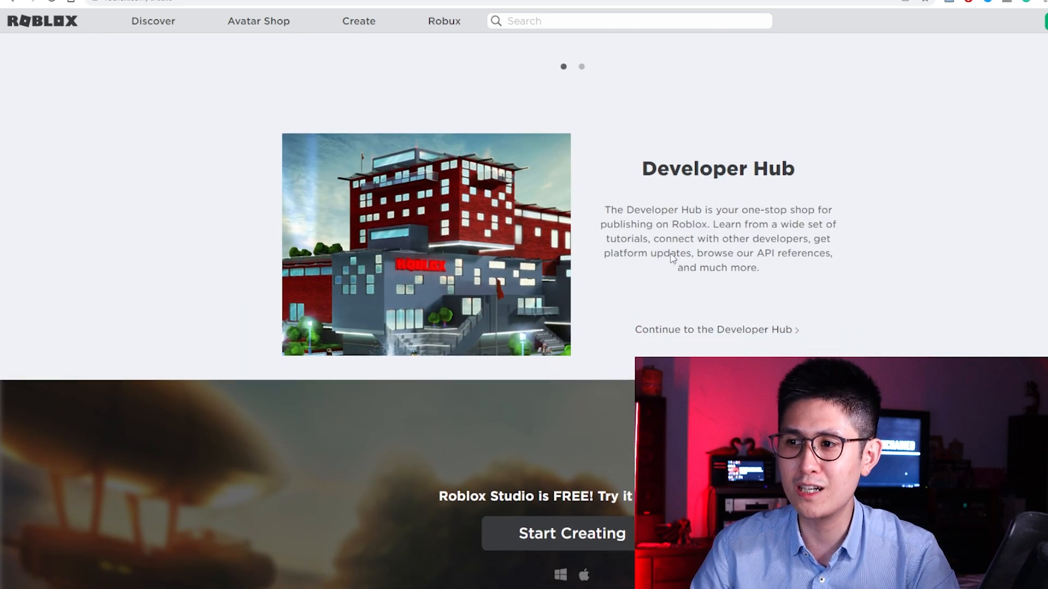
left_click(713, 329)
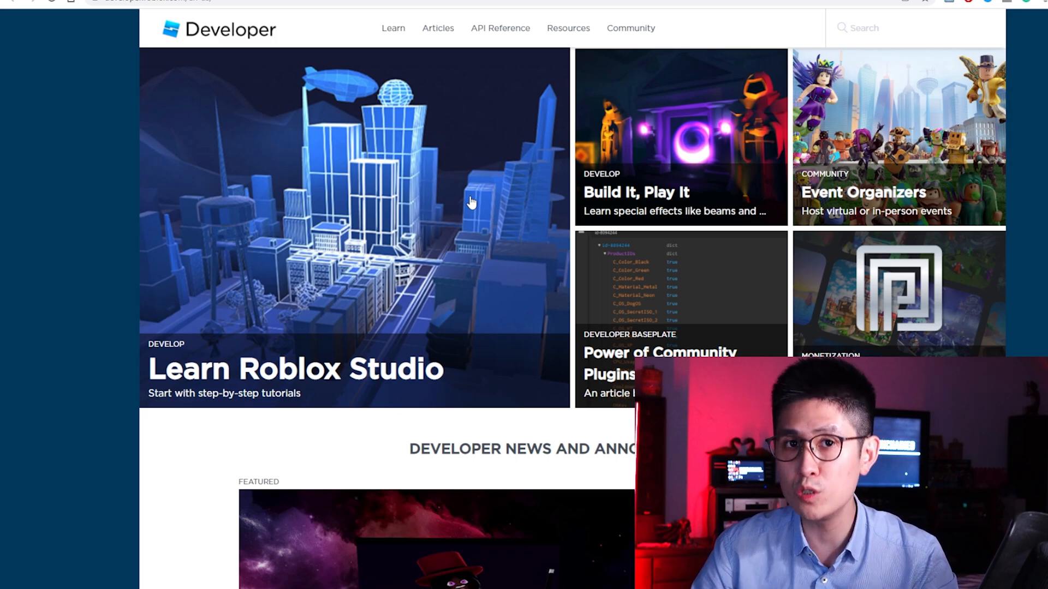
Scroll the Developer Hub home through its news and footer, then back up.
scroll("down", 3)
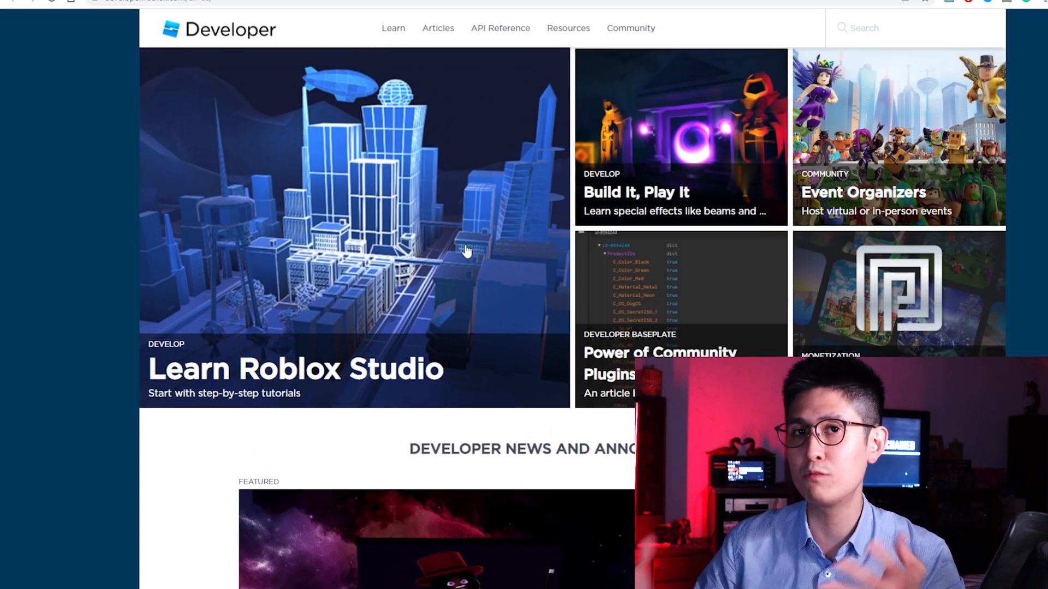
scroll("down", 3)
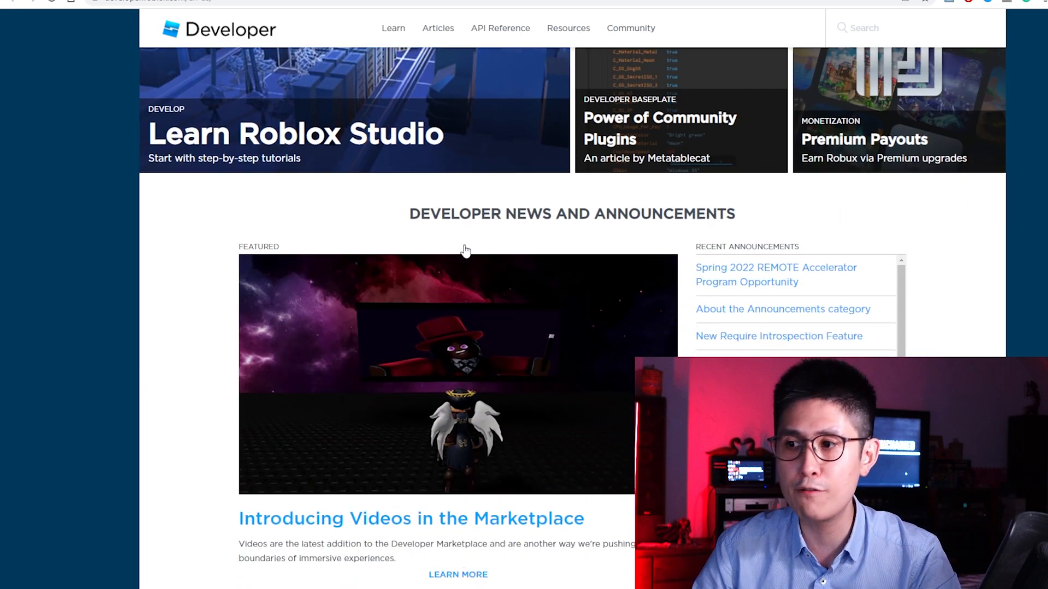
scroll("down", 3)
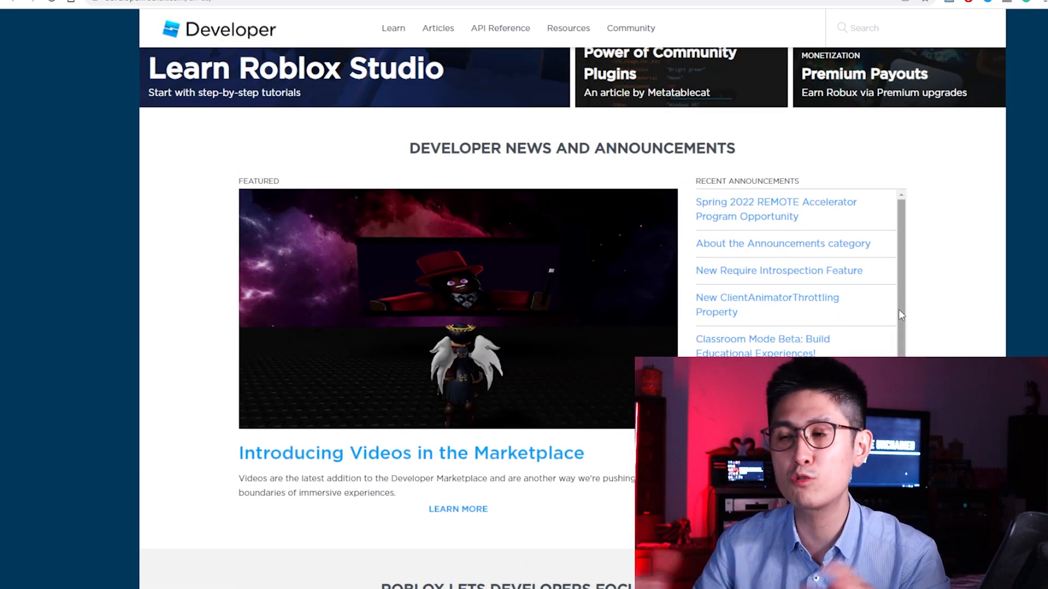
scroll("down", 3)
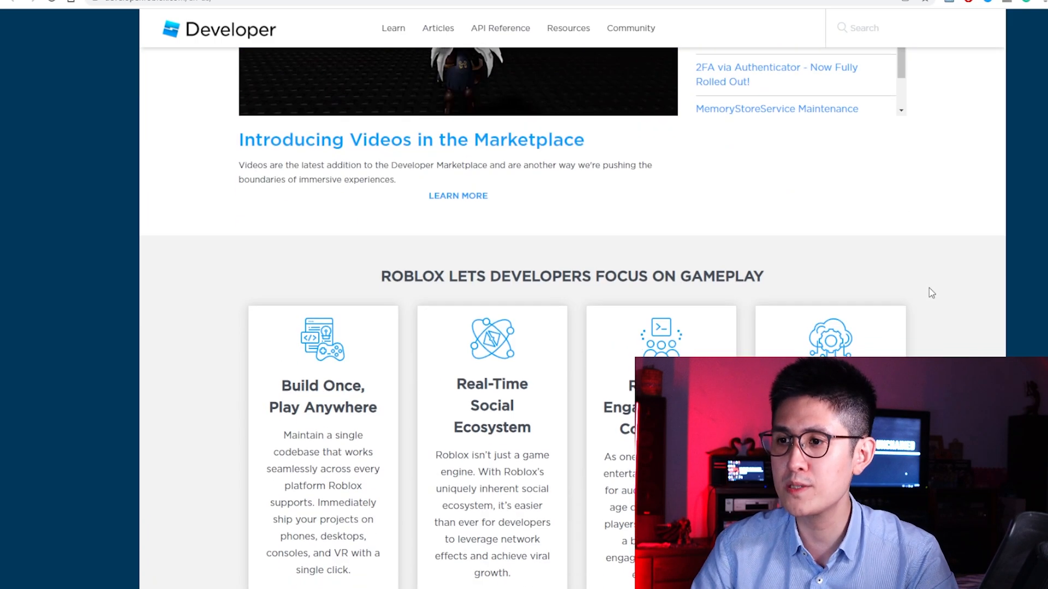
scroll("down", 3)
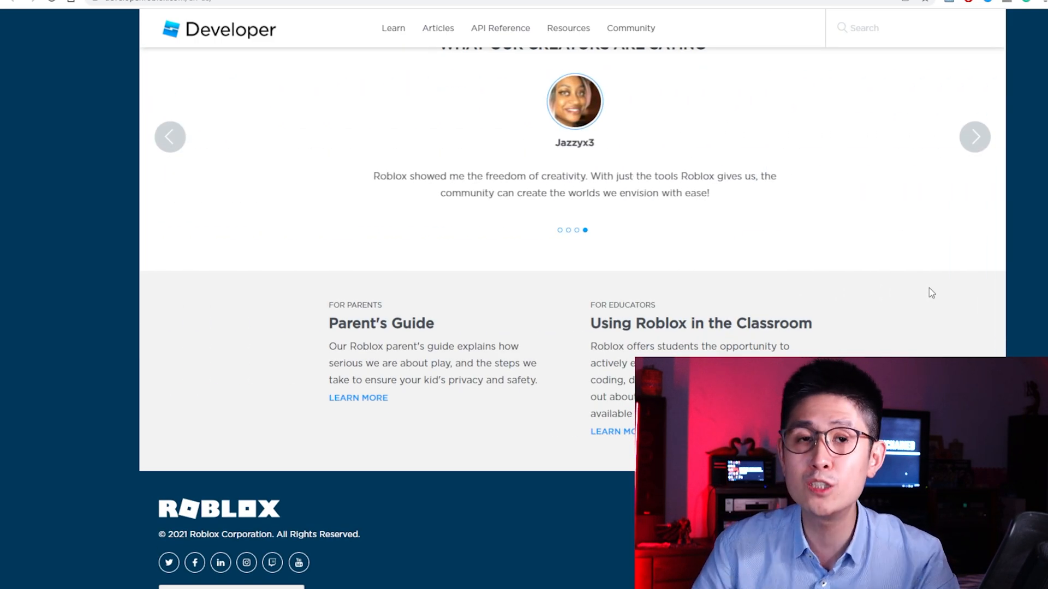
scroll("up", 3)
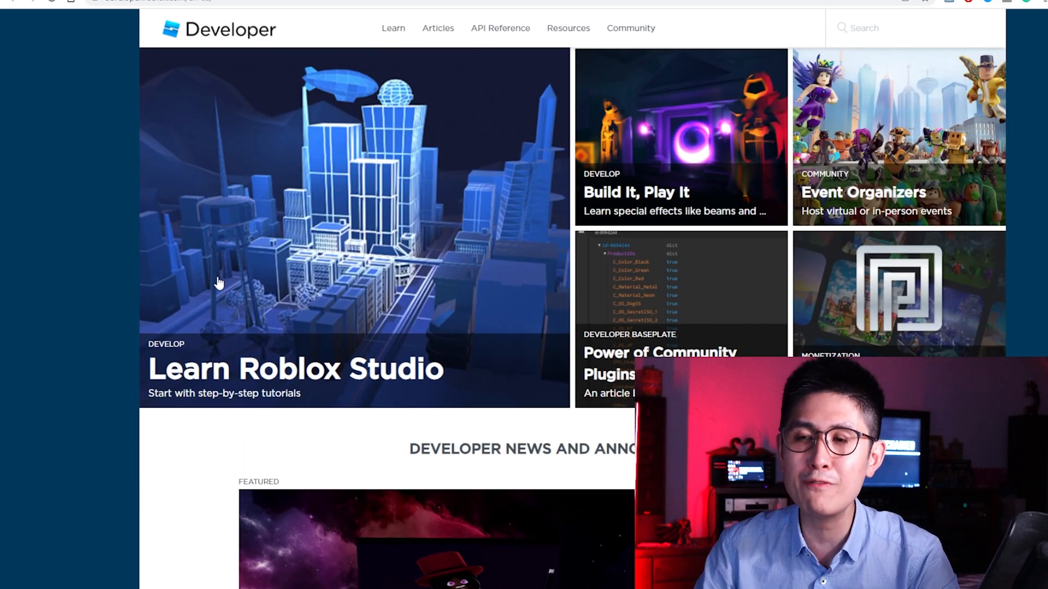
mouse_move(327, 223)
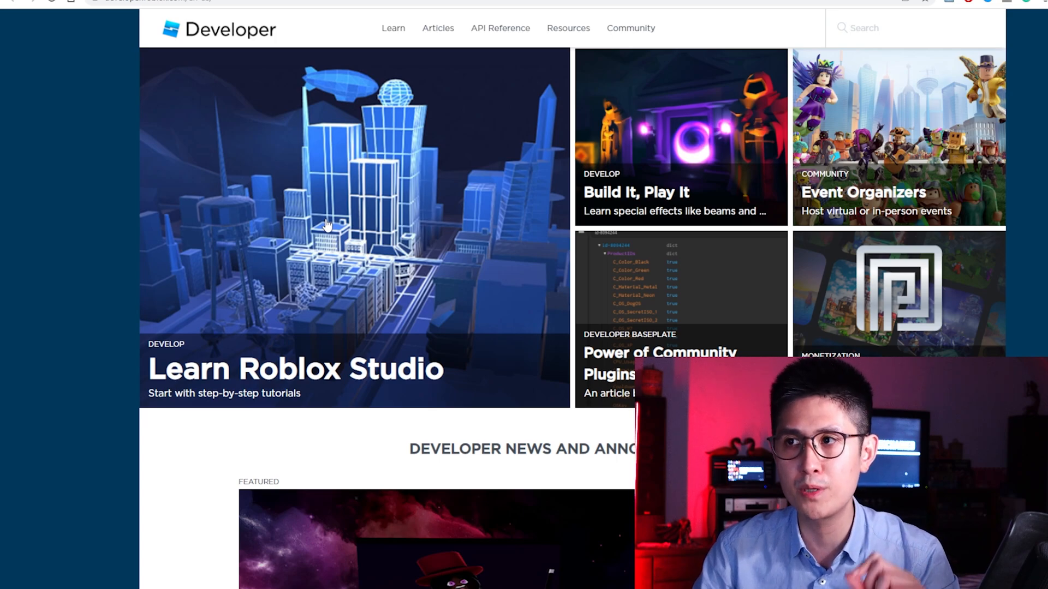
mouse_move(446, 77)
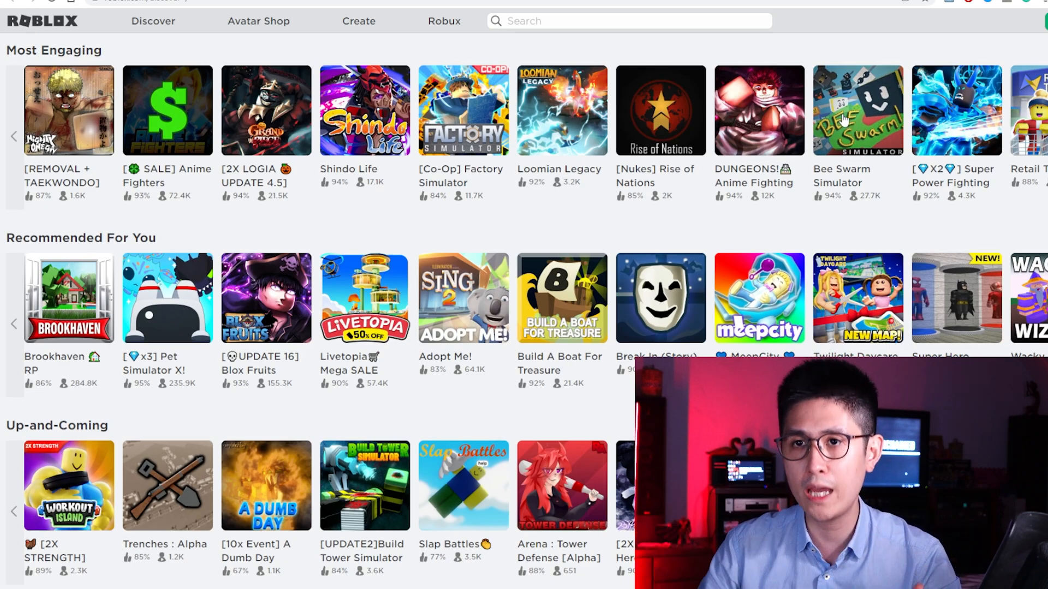
mouse_move(832, 185)
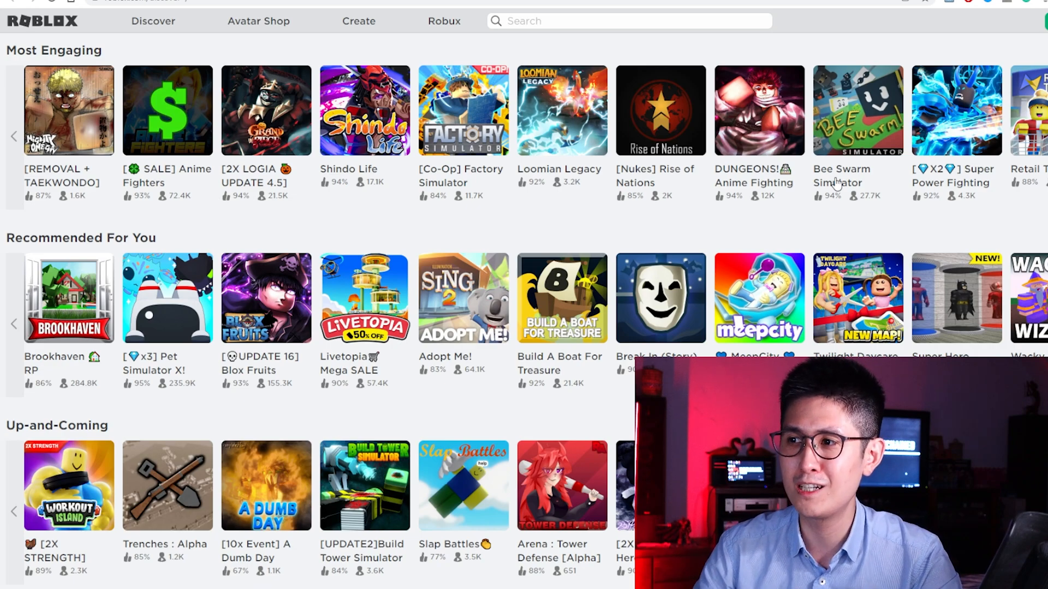
Scroll down through the Most Engaging, Recommended, Sponsored and Popular game rows.
scroll("down", 3)
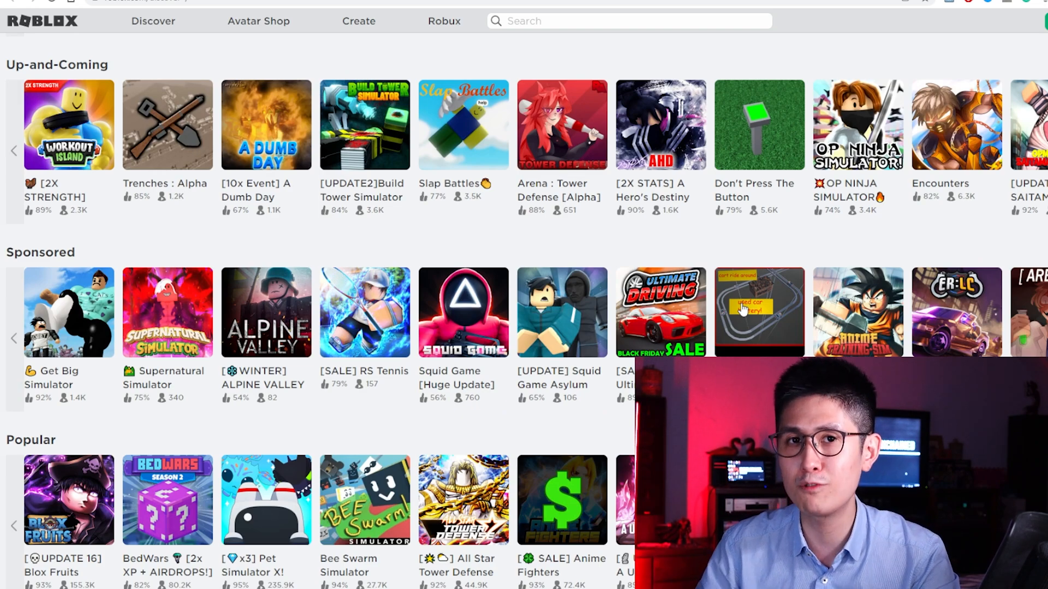
scroll("down", 3)
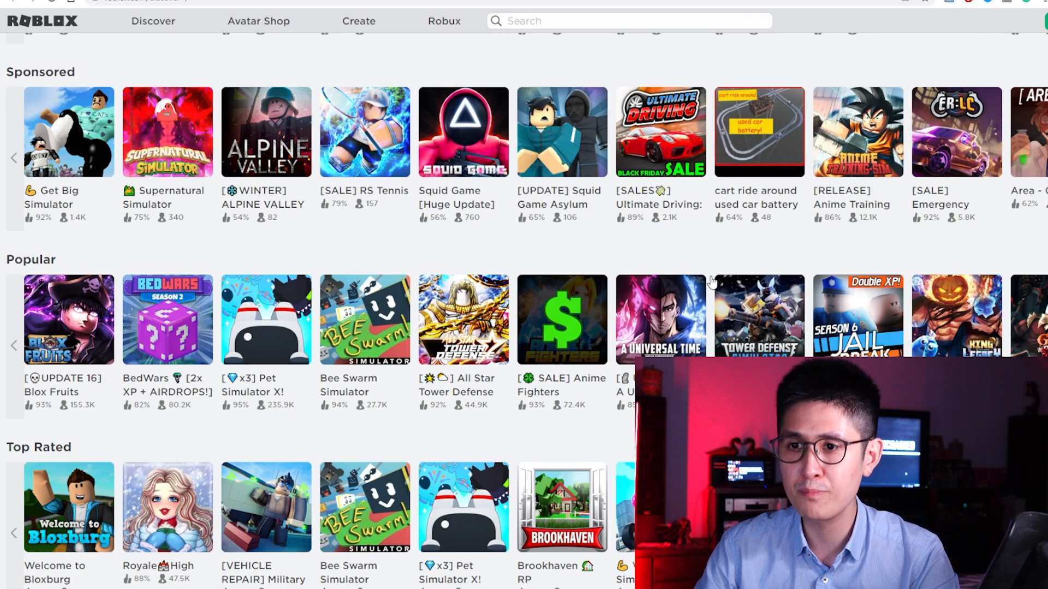
scroll("down", 3)
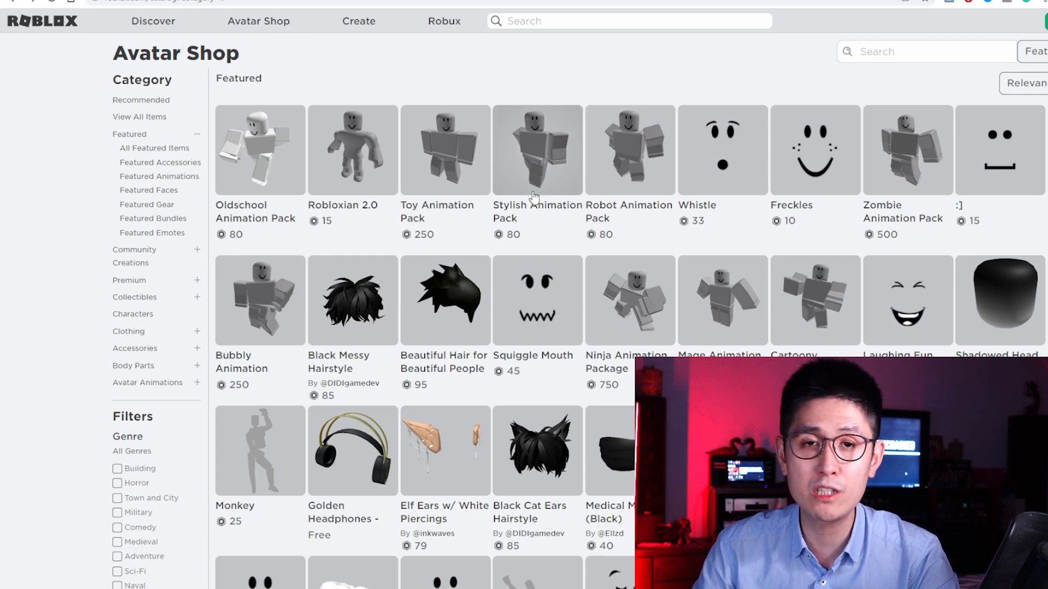
mouse_move(453, 233)
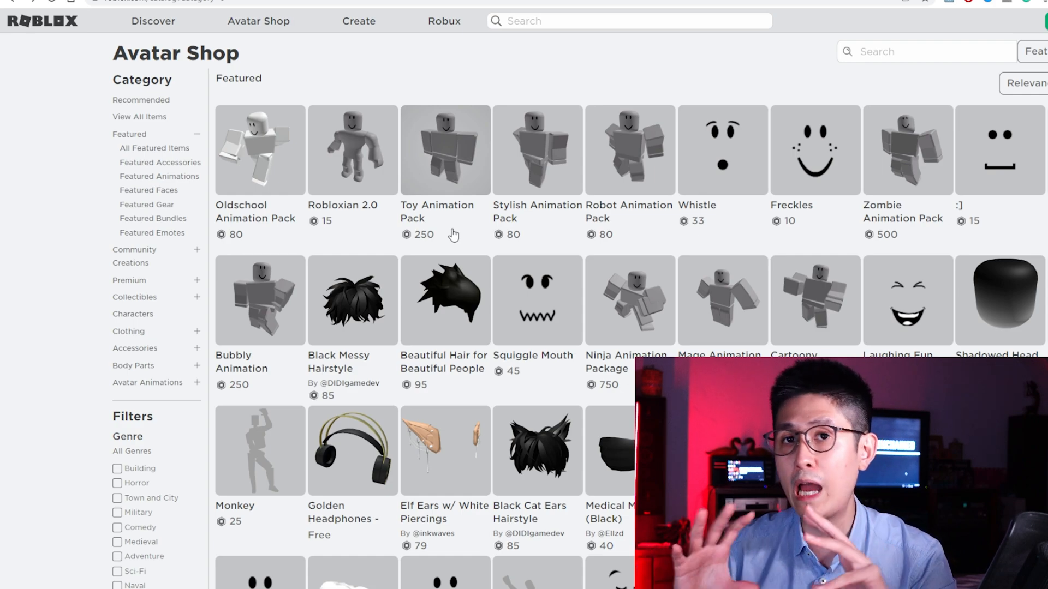
mouse_move(428, 297)
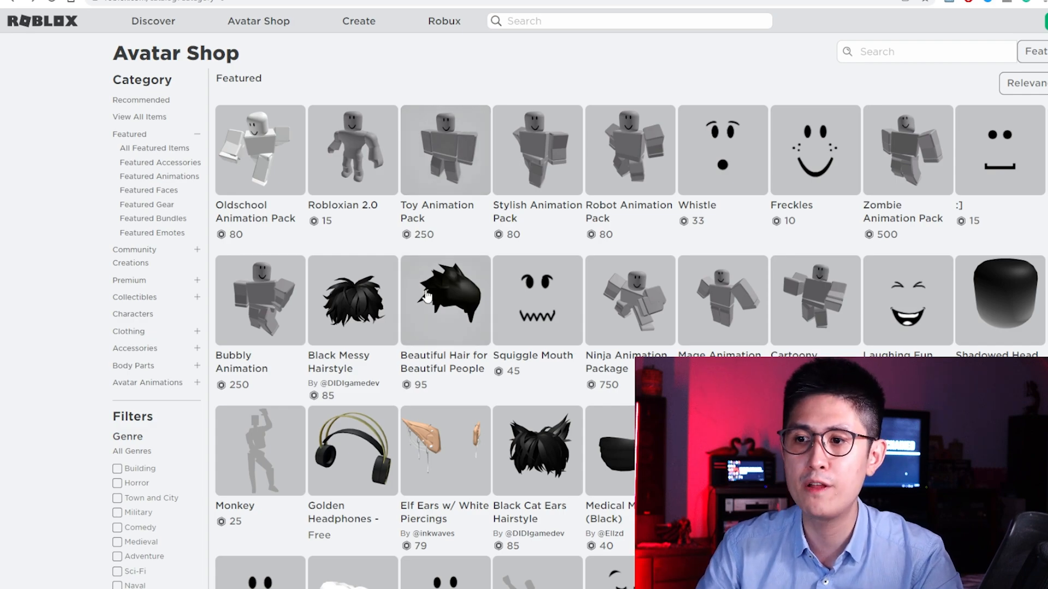
Scroll down through the Avatar Shop's Featured items catalogue.
scroll("down", 3)
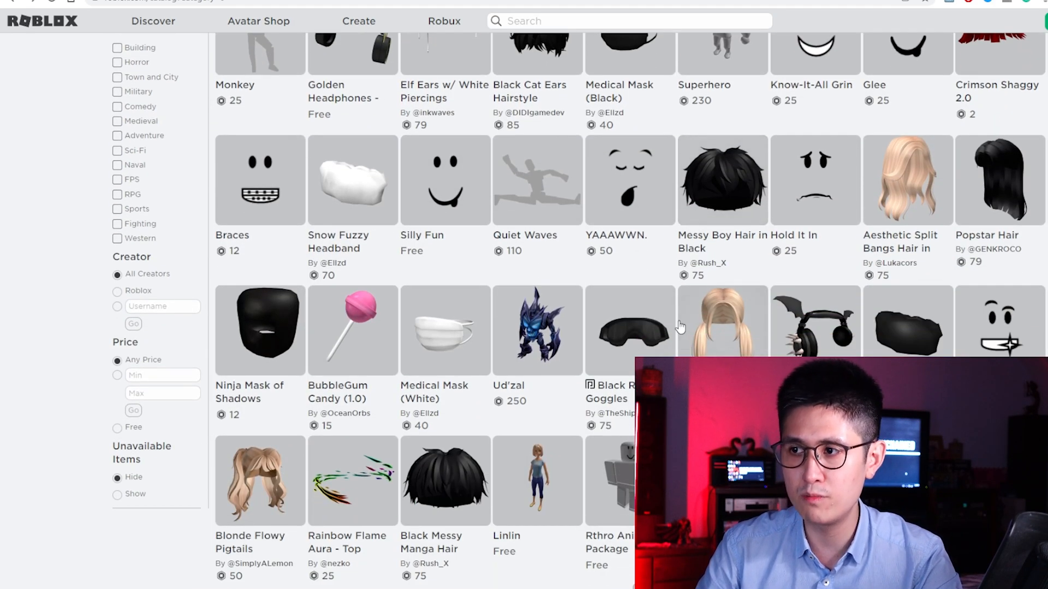
scroll("down", 3)
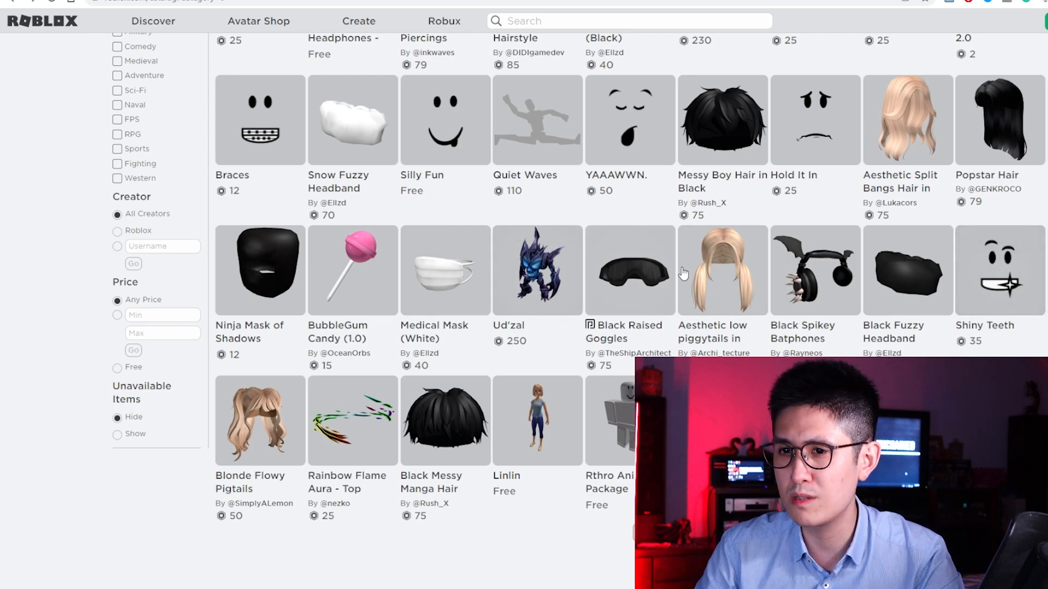
scroll("down", 3)
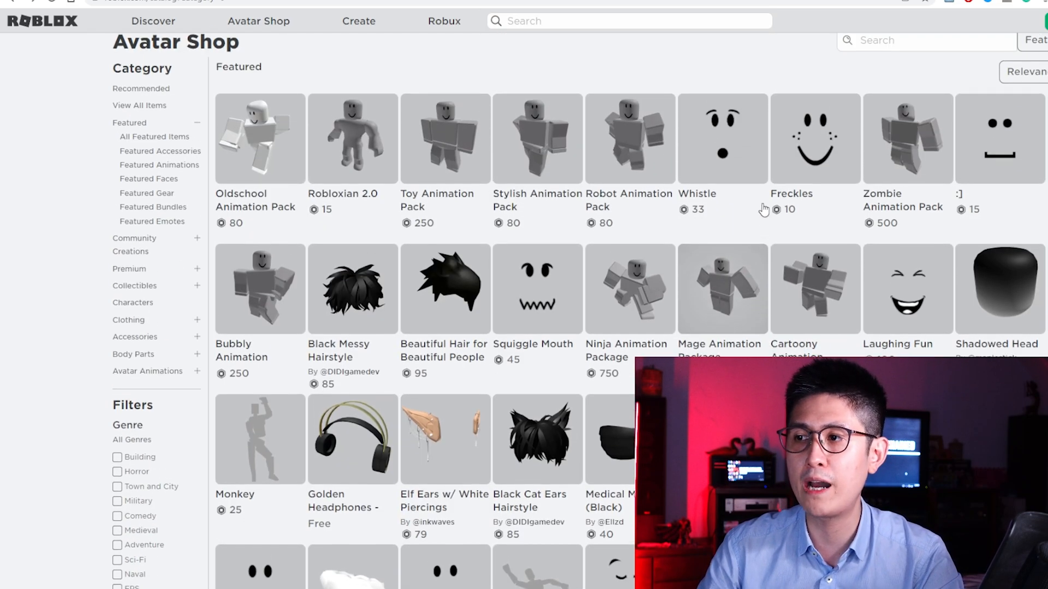
scroll("down", 3)
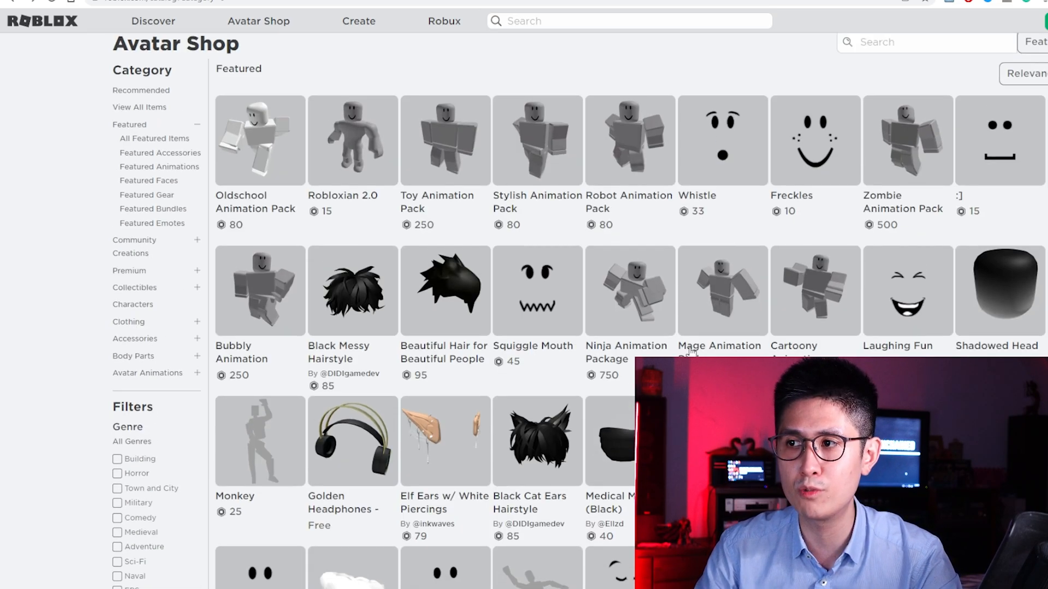
scroll("down", 3)
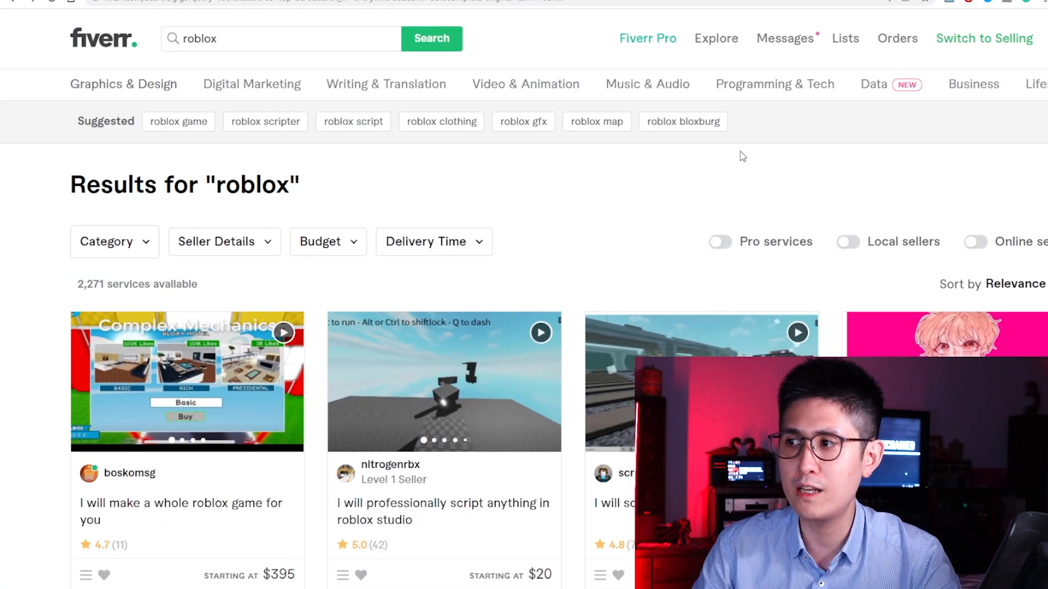
mouse_move(339, 194)
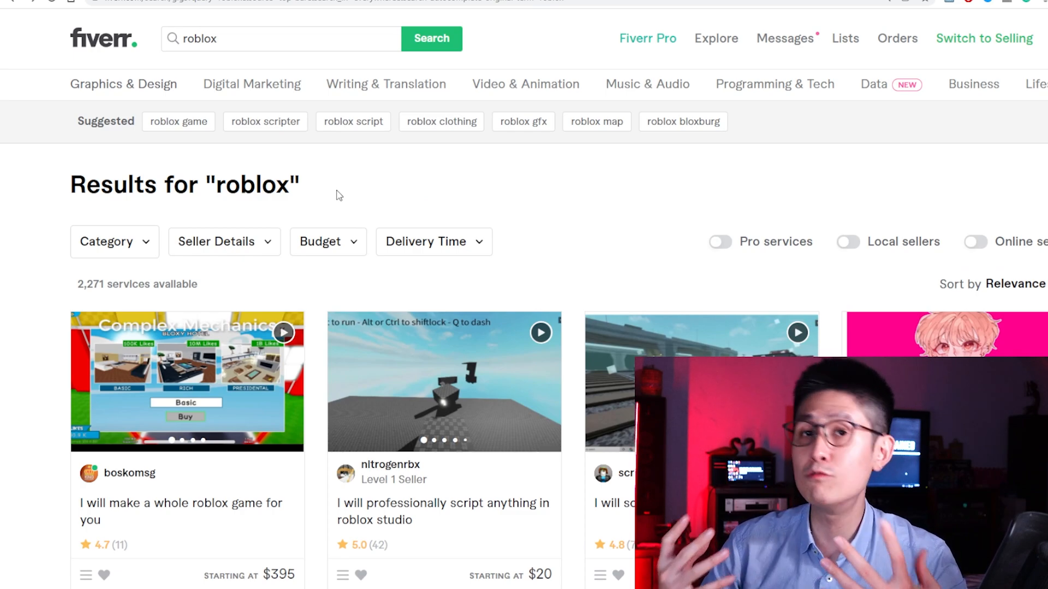
Scroll through Fiverr's roblox gig results for scripting, avatar art and game builds.
scroll("down", 3)
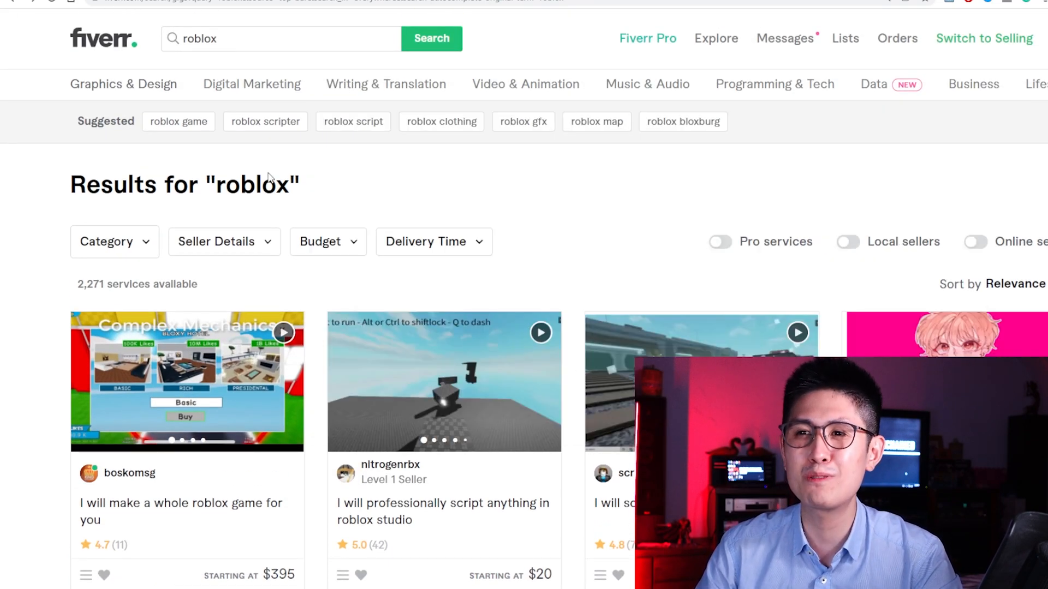
scroll("down", 3)
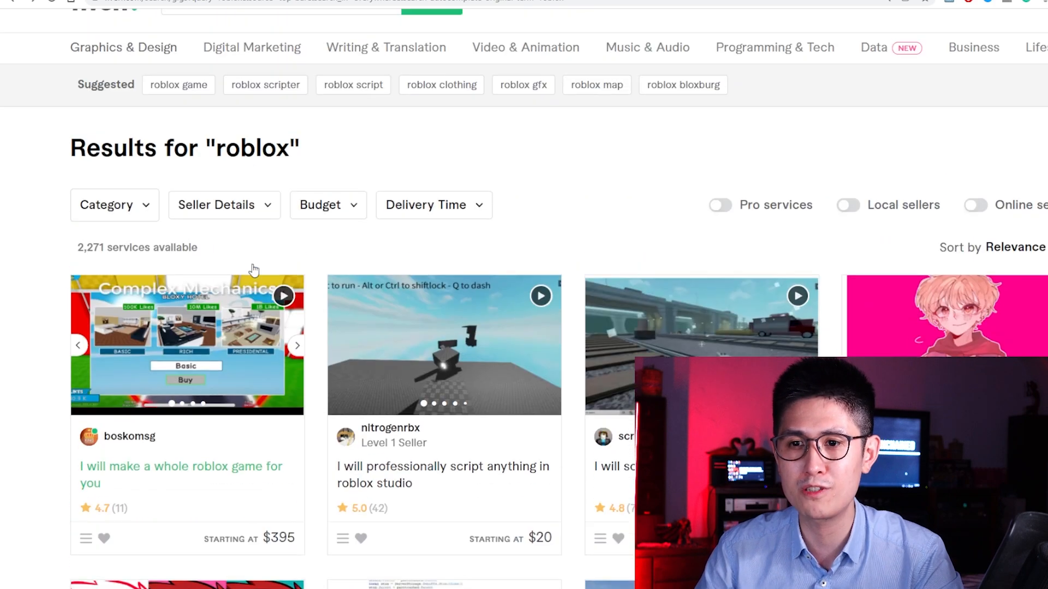
scroll("up", 3)
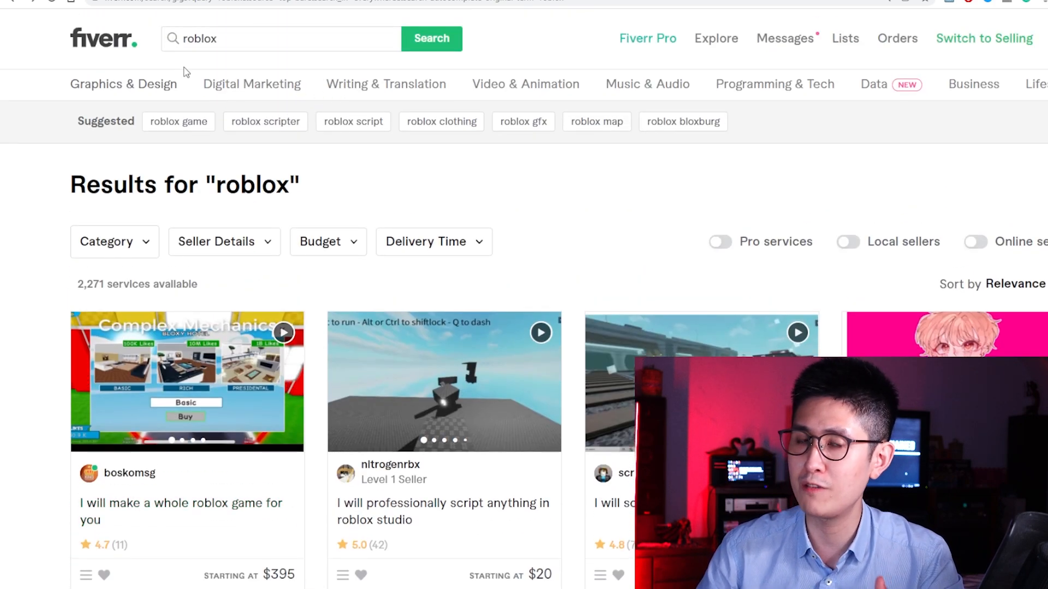
left_click(123, 84)
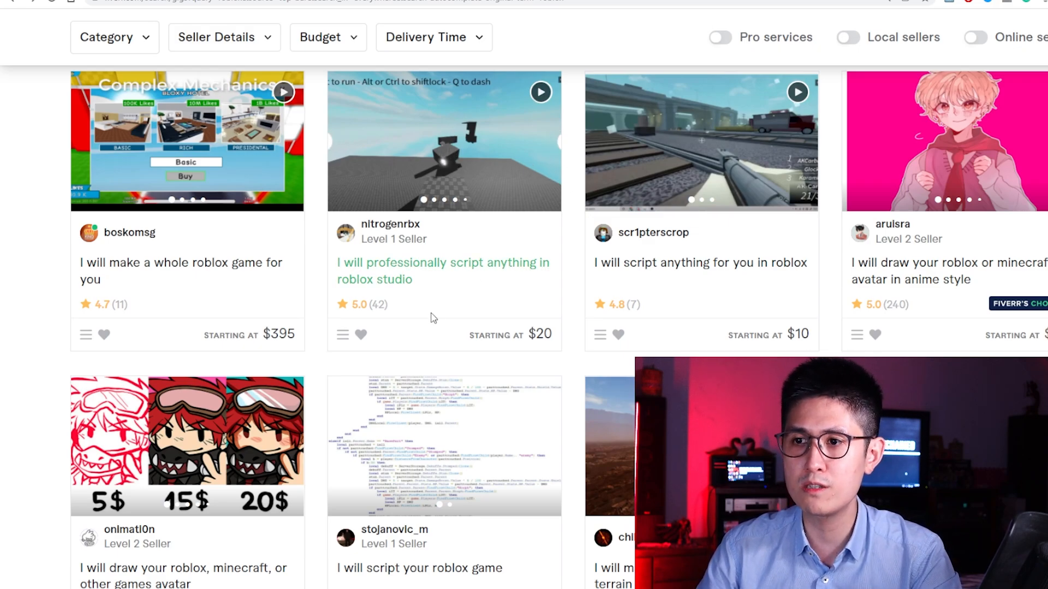
mouse_move(478, 301)
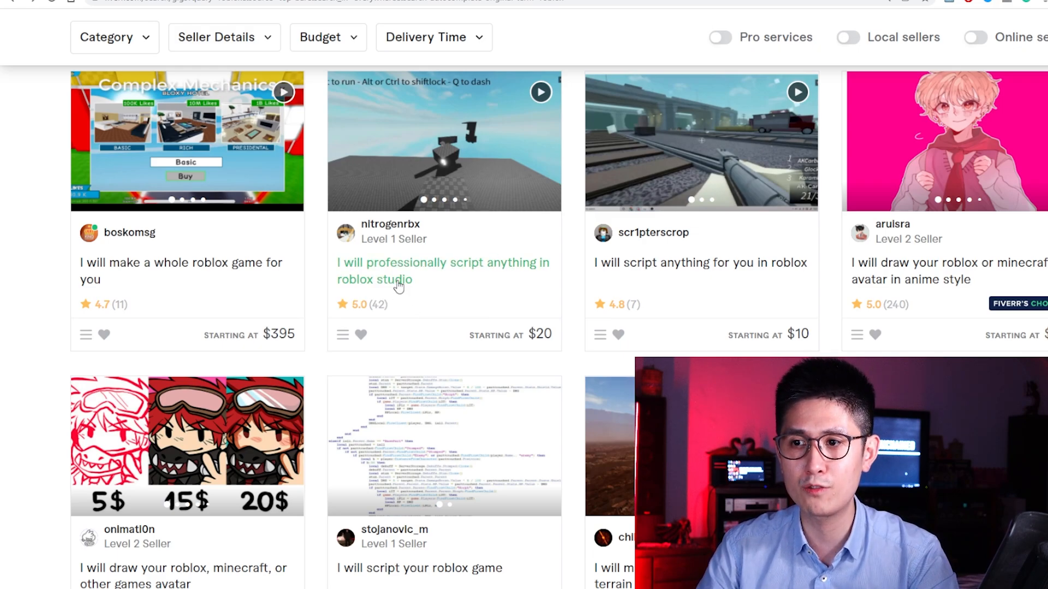
scroll("down", 3)
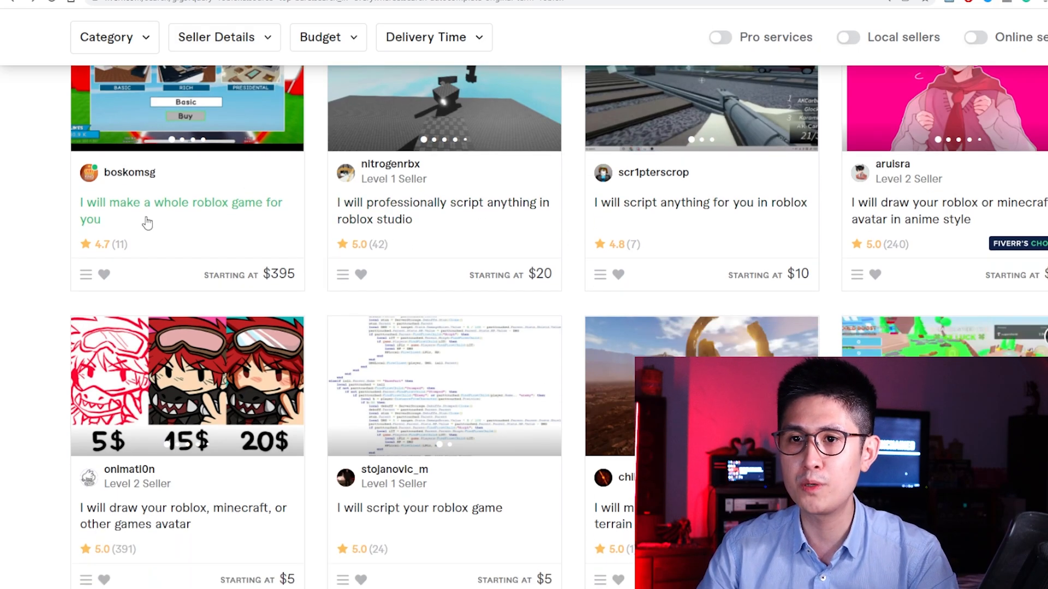
mouse_move(268, 282)
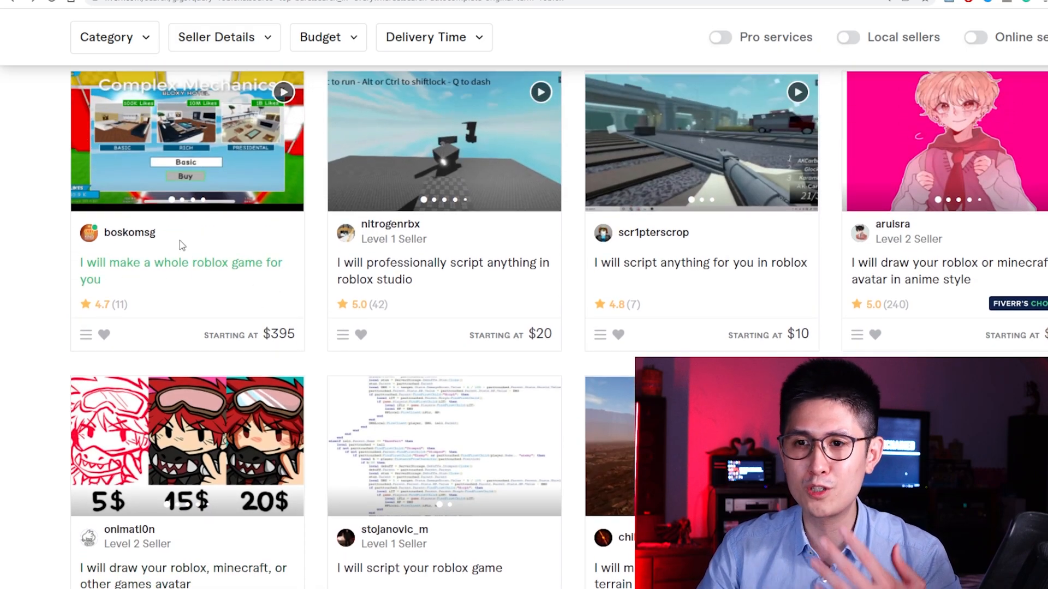
mouse_move(111, 324)
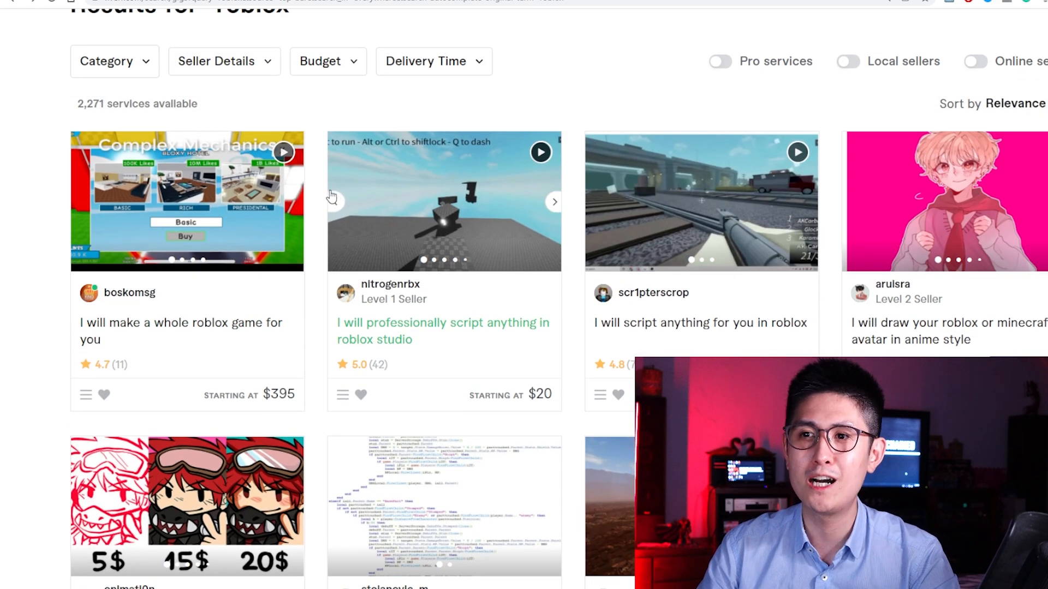
mouse_move(319, 207)
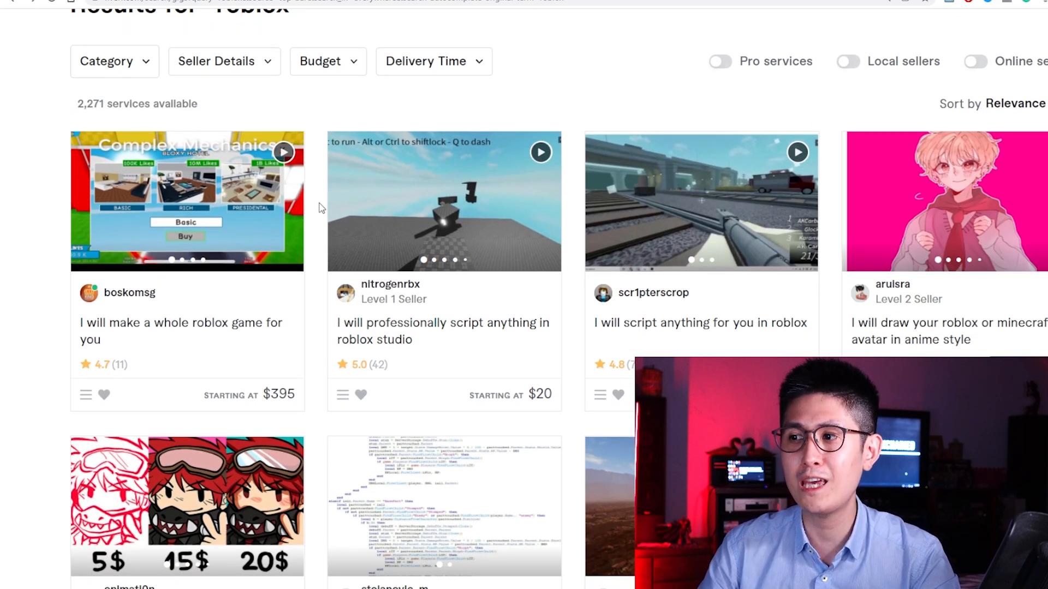
scroll("down", 3)
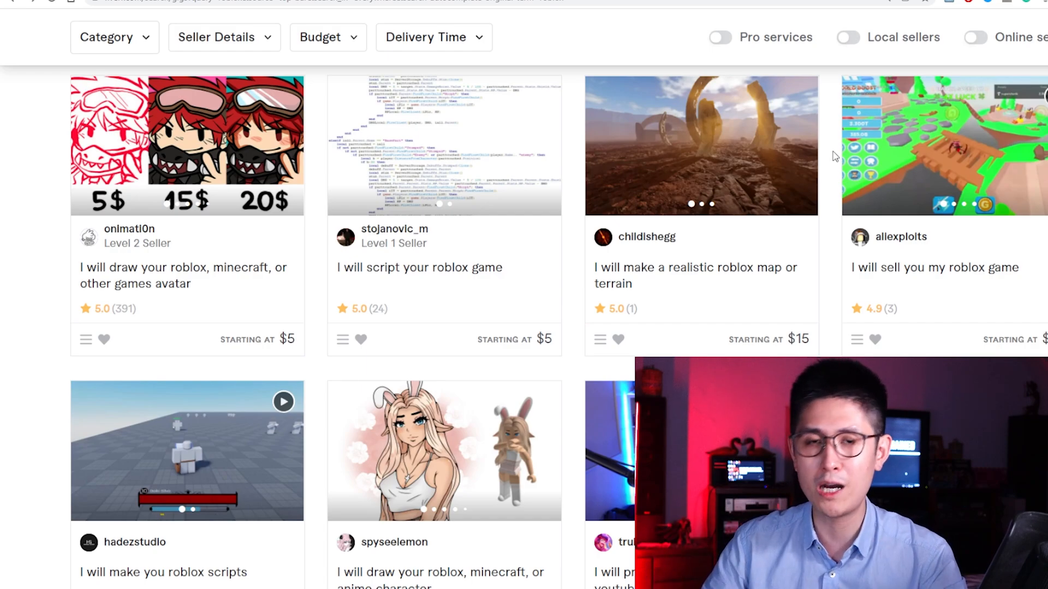
scroll("down", 3)
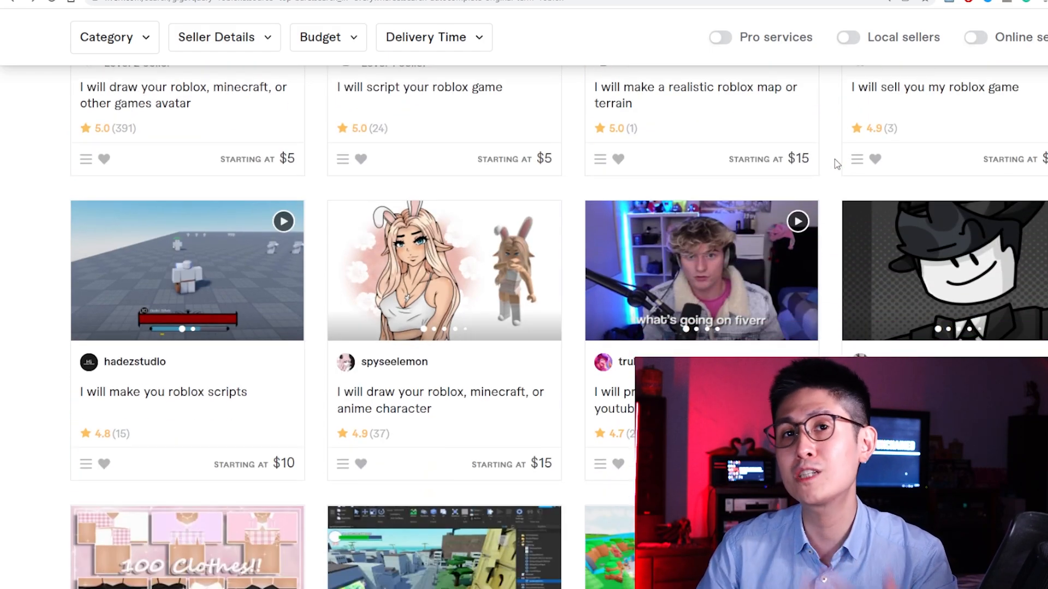
scroll("down", 3)
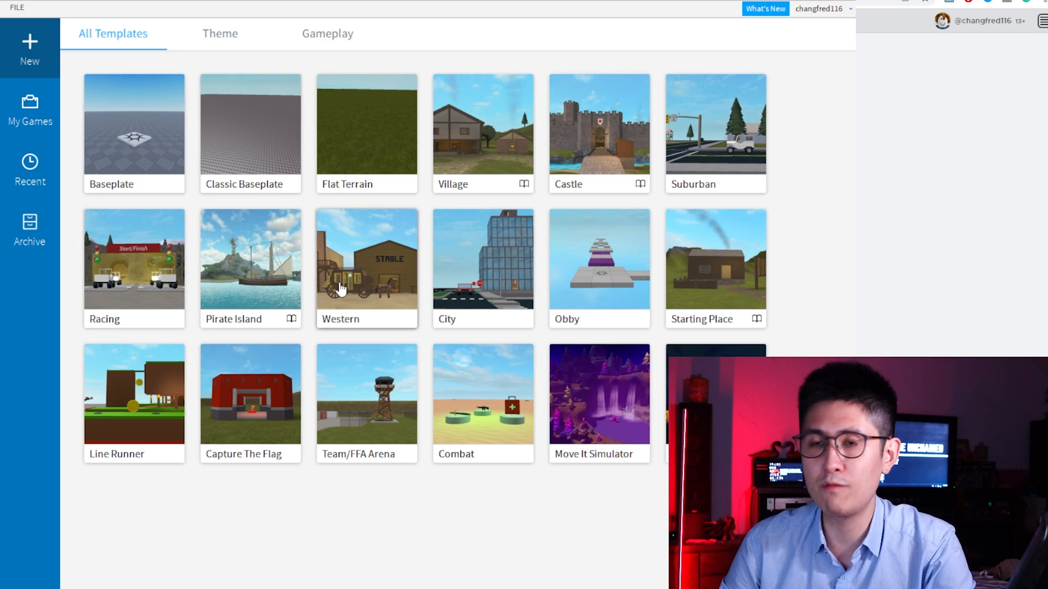
mouse_move(122, 42)
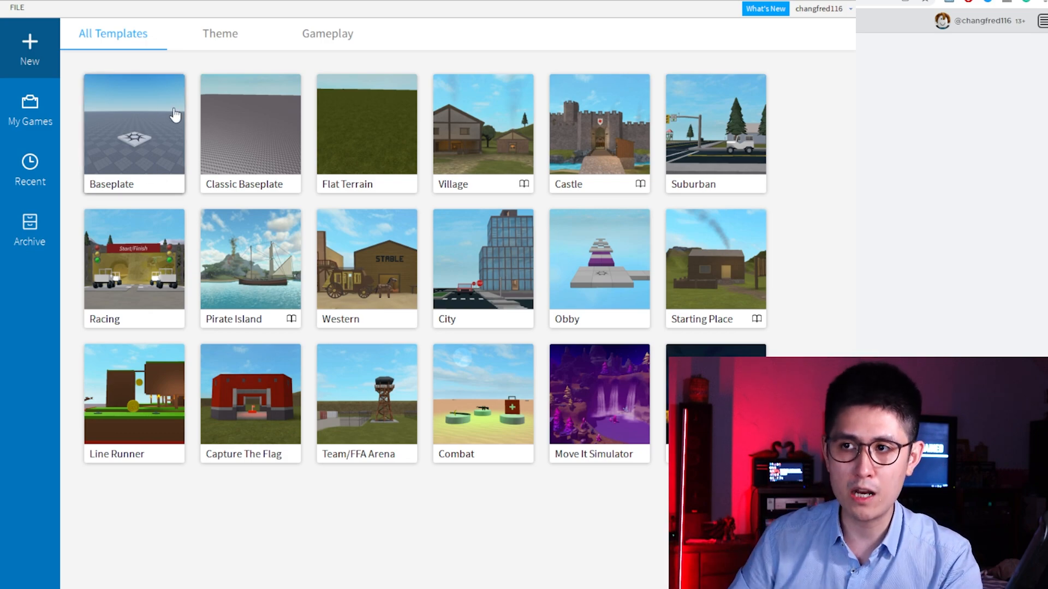
mouse_move(266, 126)
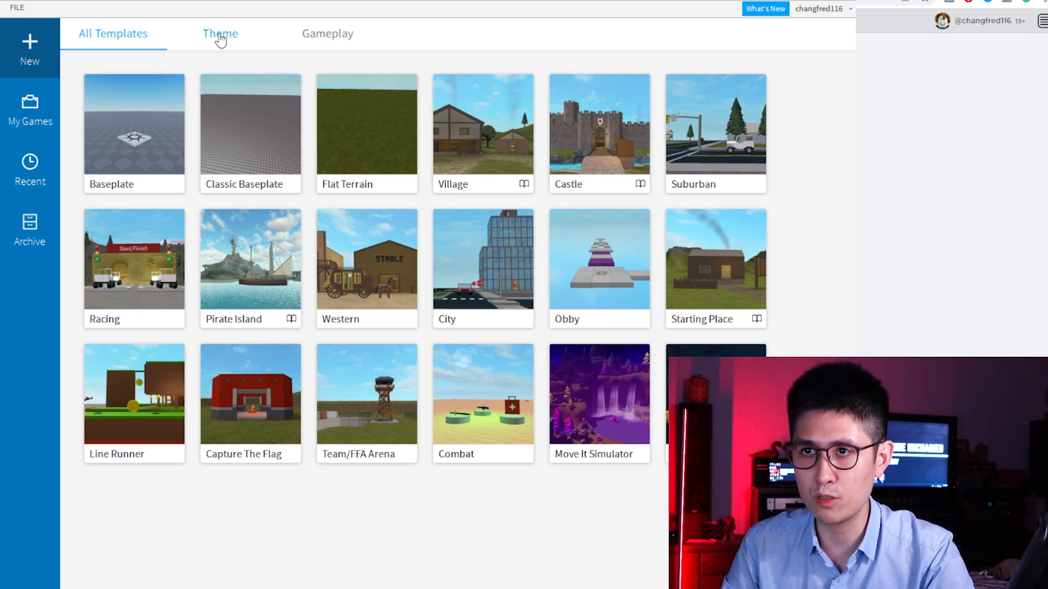
Filter the template gallery to the Theme templates only.
left_click(219, 34)
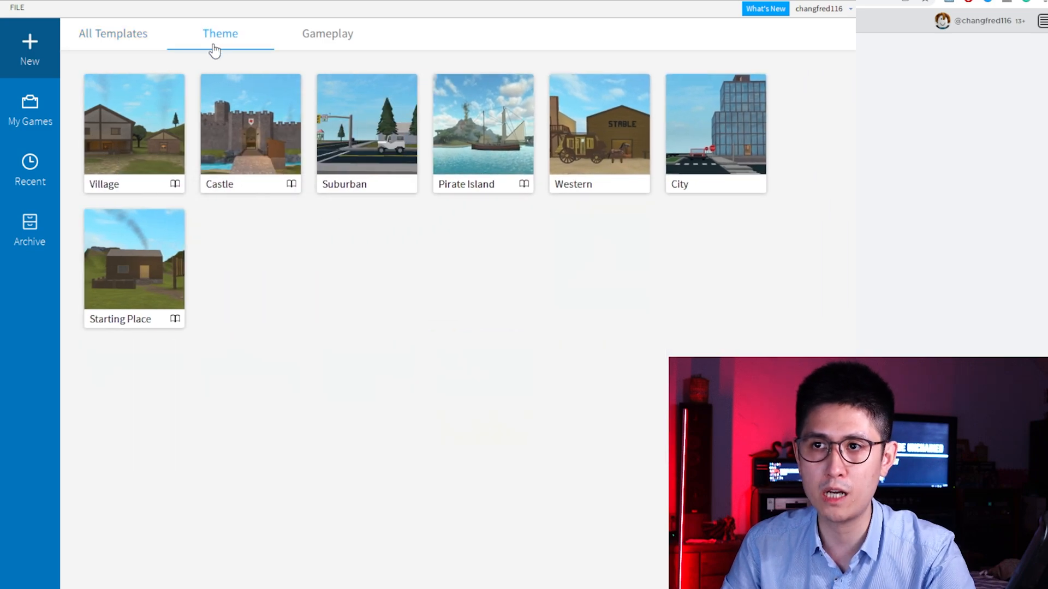
mouse_move(115, 162)
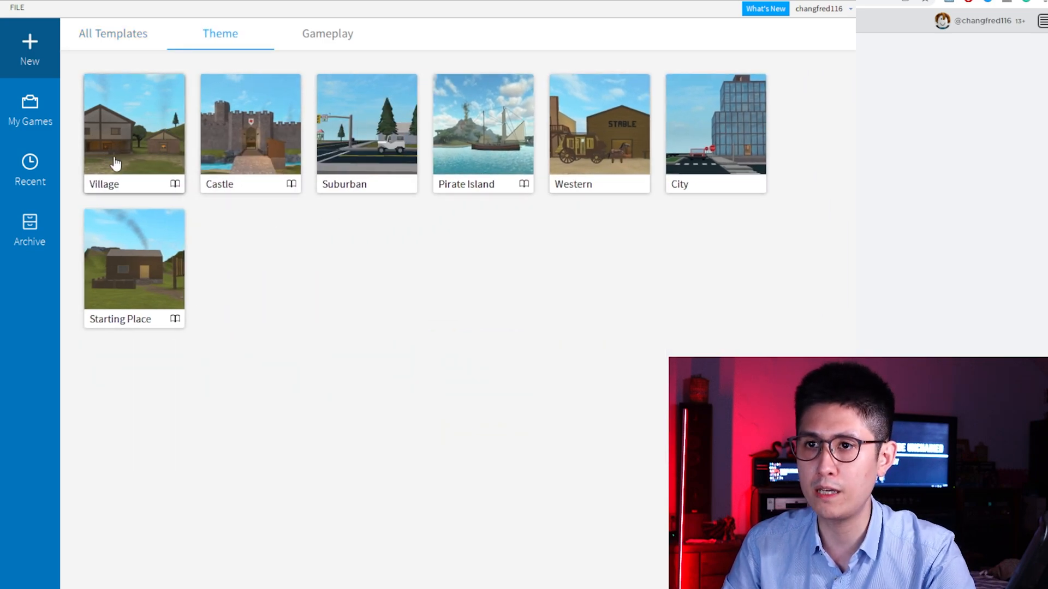
mouse_move(203, 245)
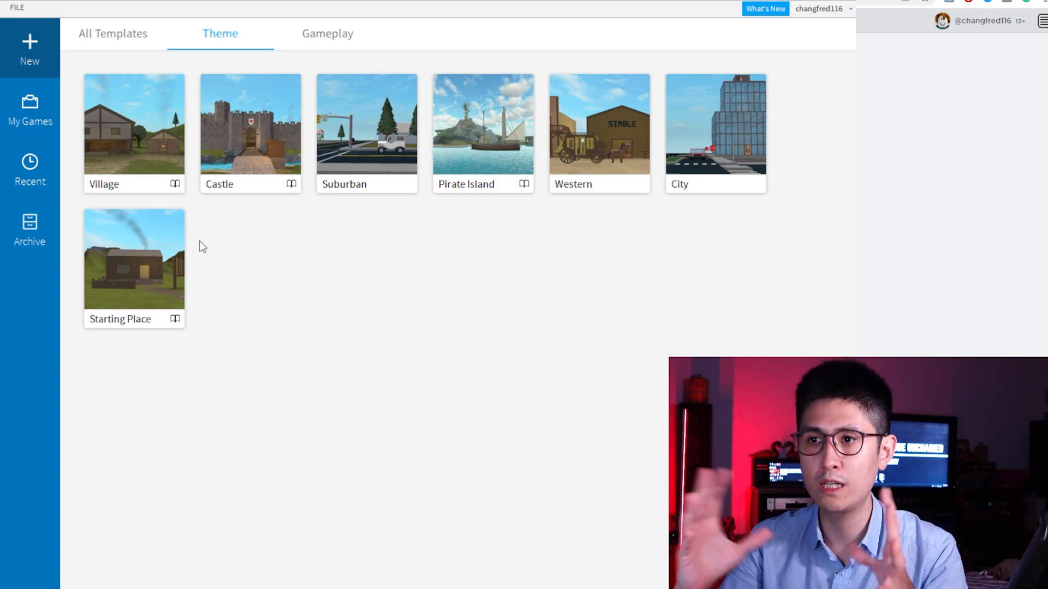
mouse_move(647, 170)
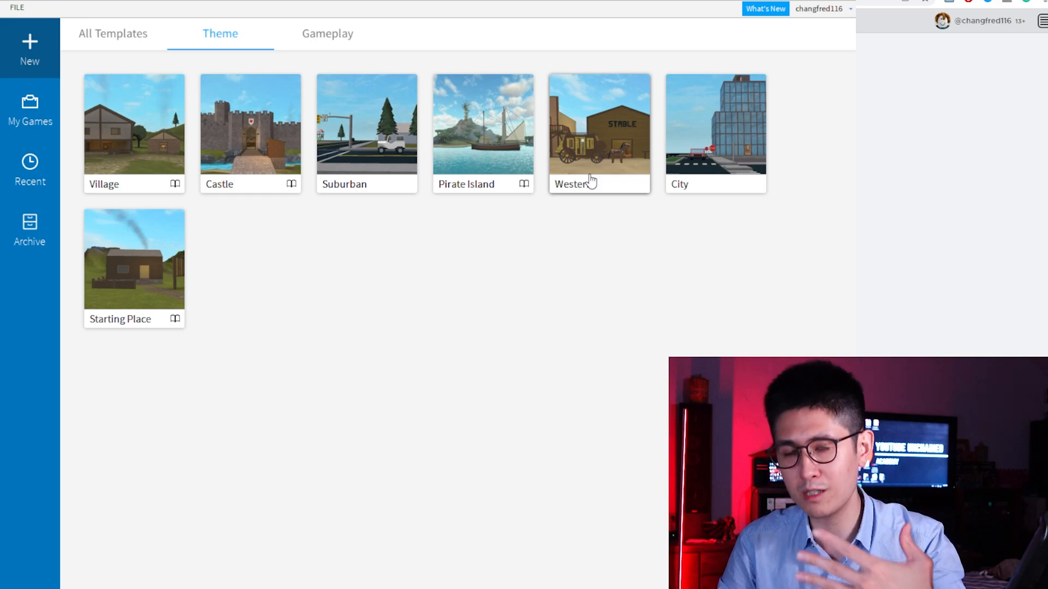
mouse_move(379, 132)
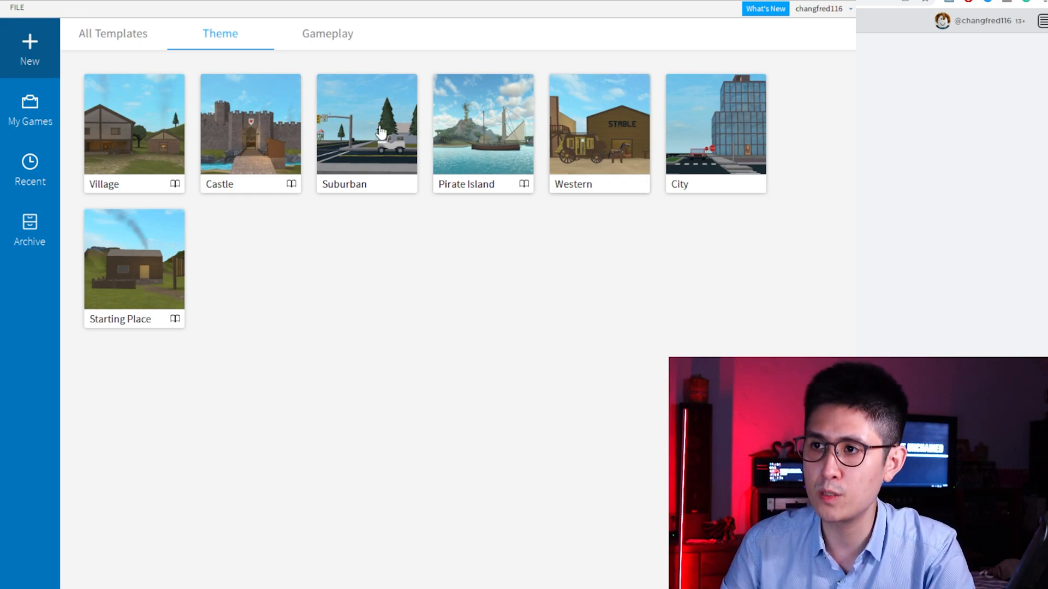
mouse_move(378, 149)
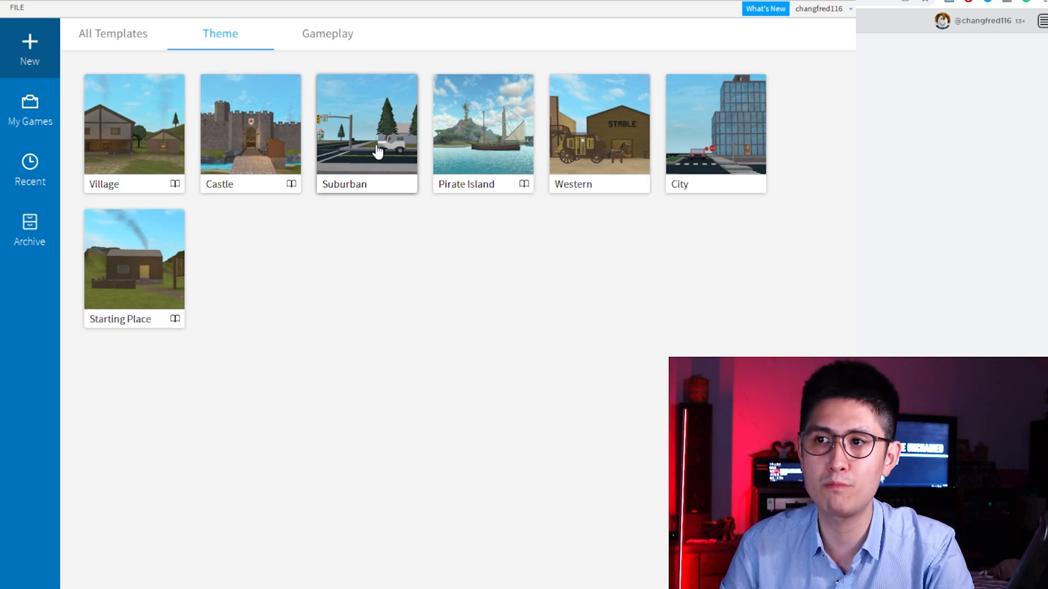
mouse_move(466, 126)
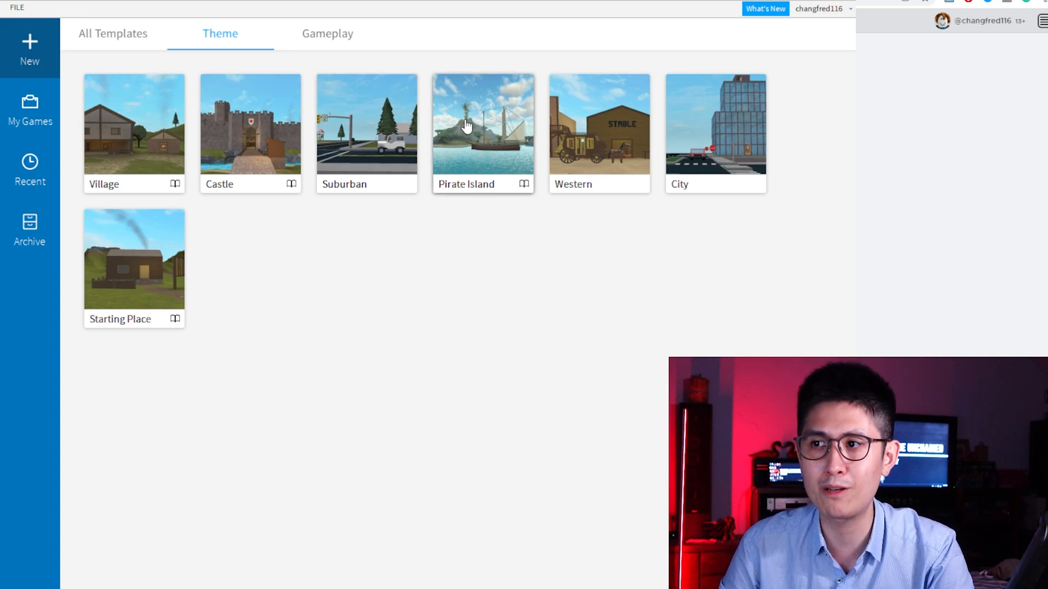
mouse_move(327, 33)
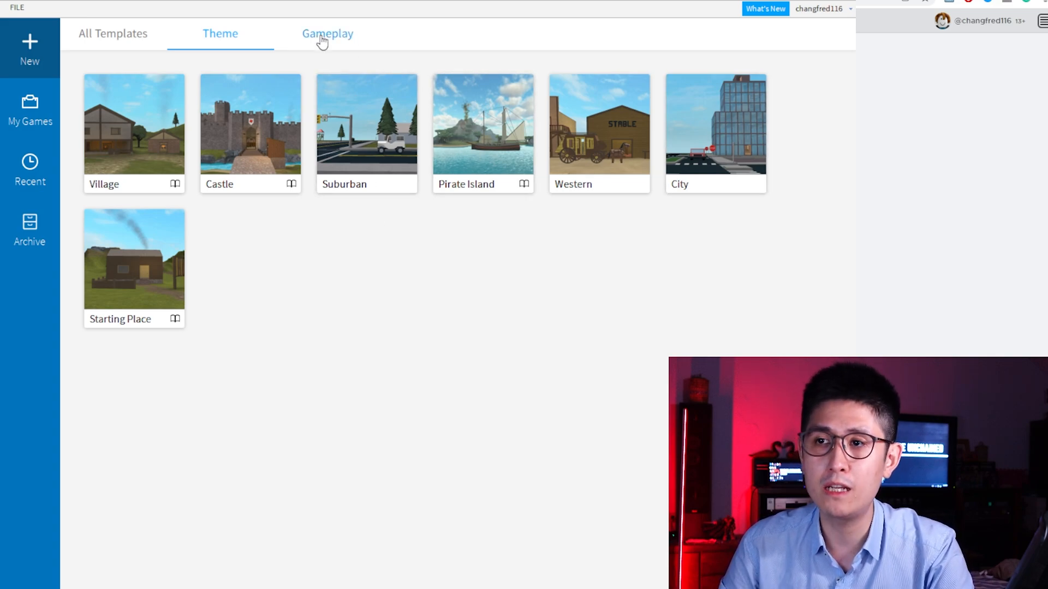
Show the Gameplay templates and open Line Runner as a new place.
left_click(327, 34)
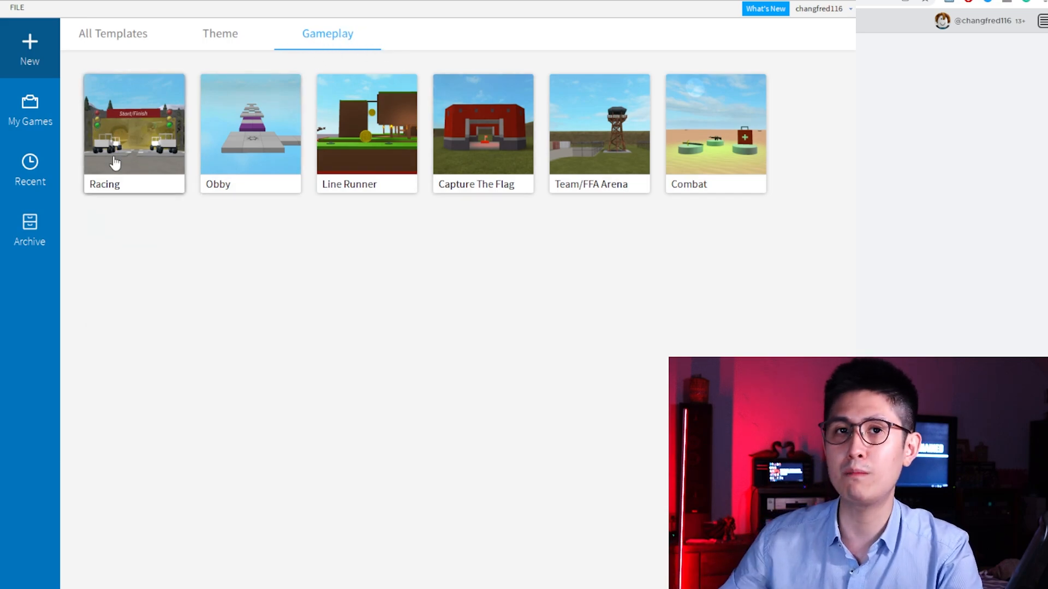
mouse_move(332, 138)
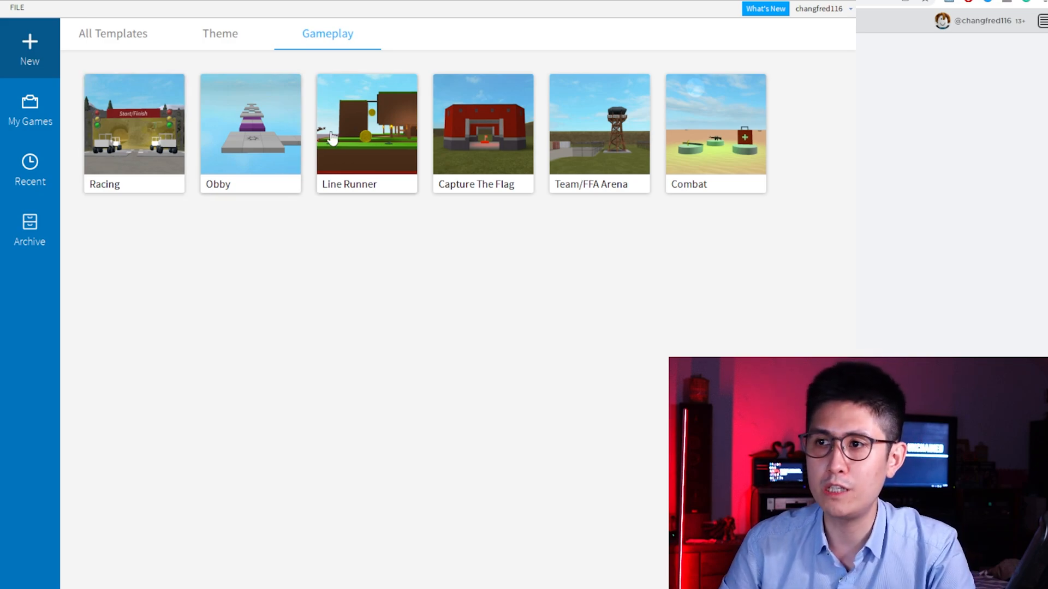
mouse_move(361, 140)
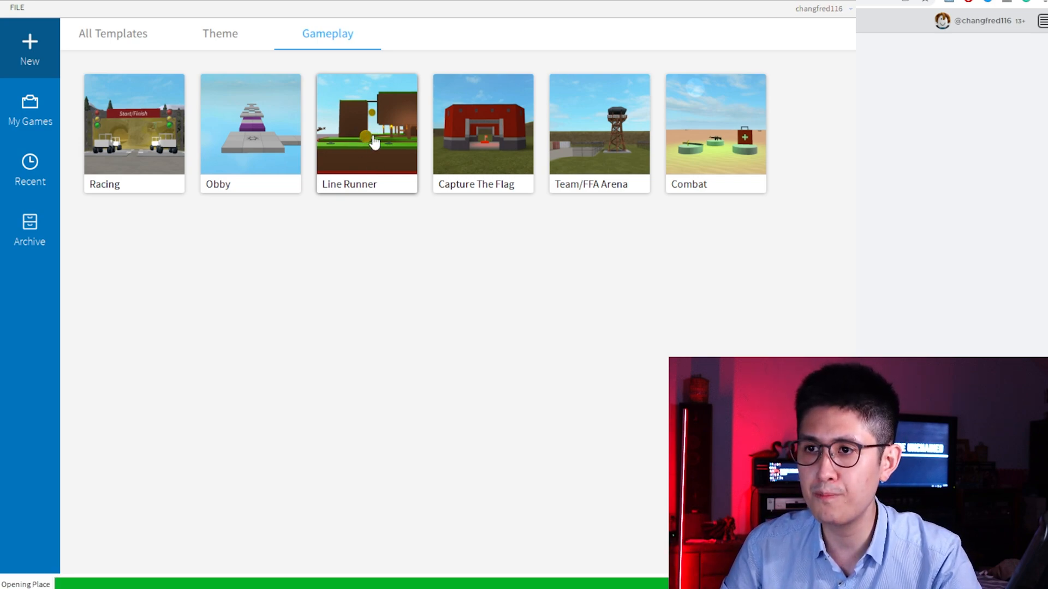
left_click(366, 125)
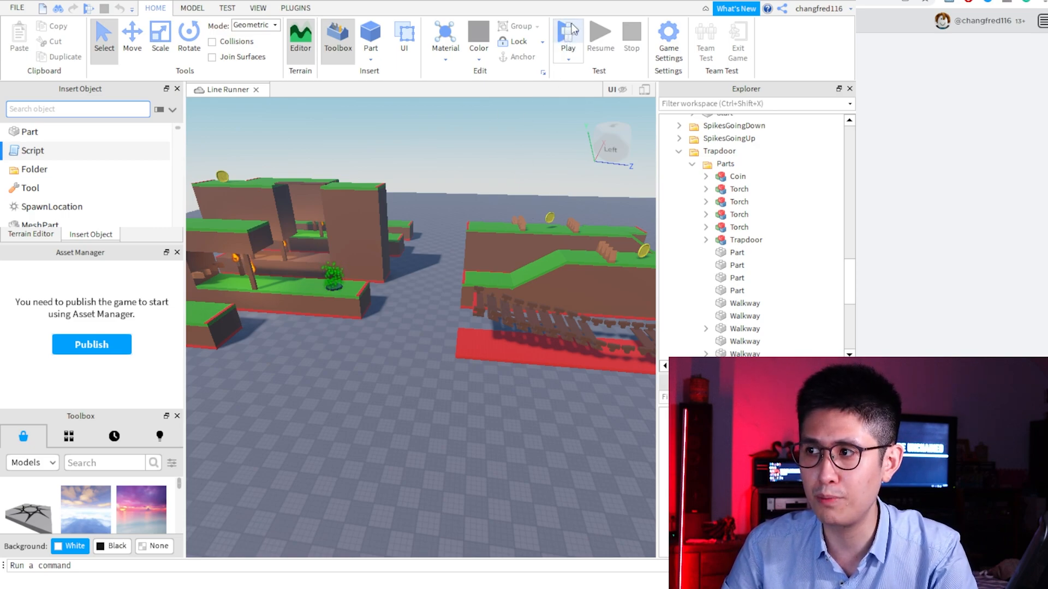
Start a playtest of Line Runner and begin a run with Space.
left_click(567, 37)
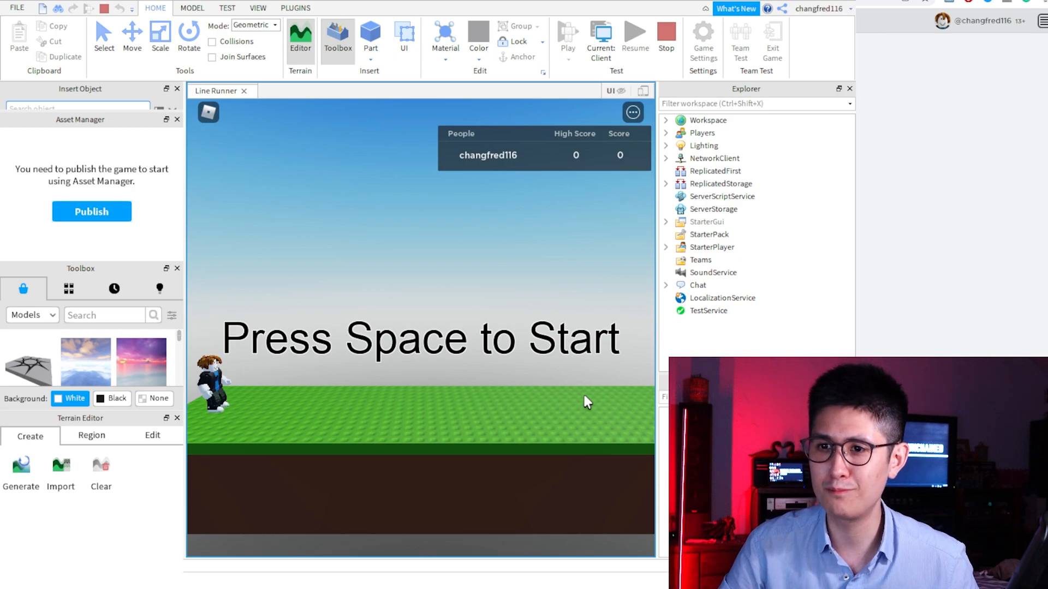
key("space")
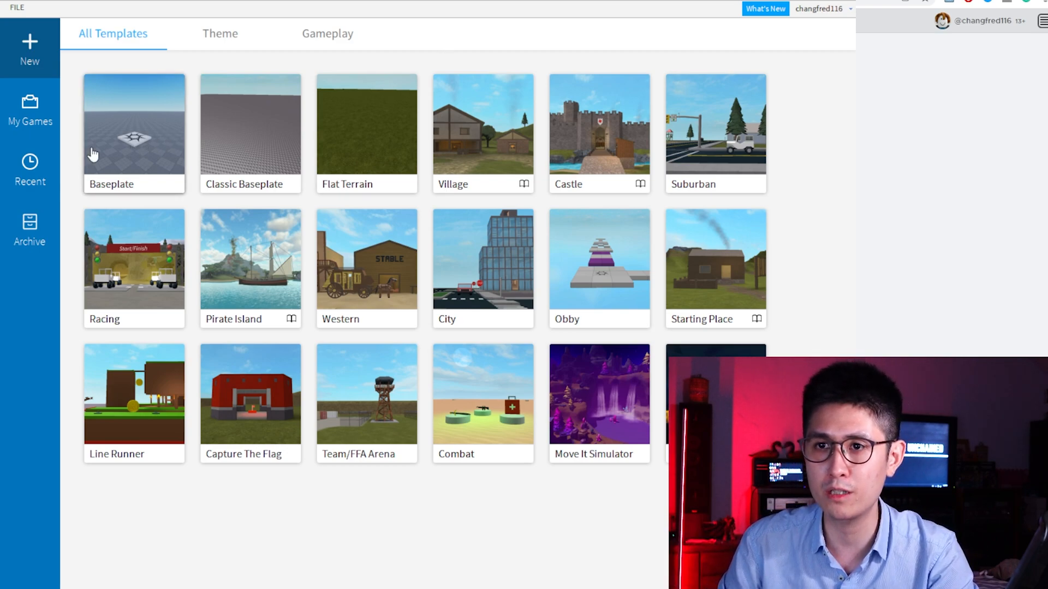
Create a new place from the Baseplate template and browse the Toolbox model listings.
left_click(133, 123)
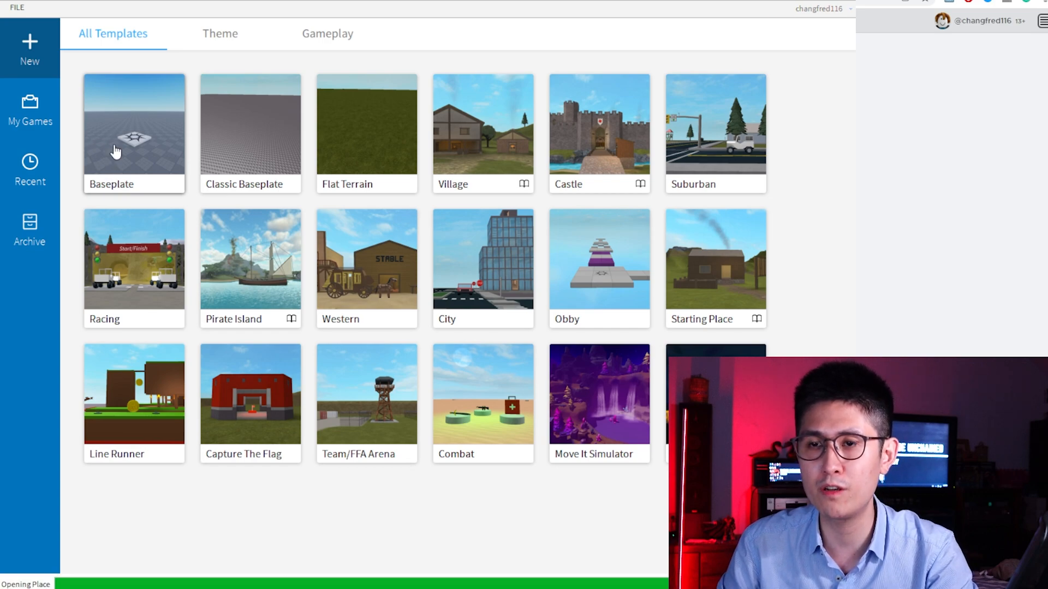
left_click(133, 123)
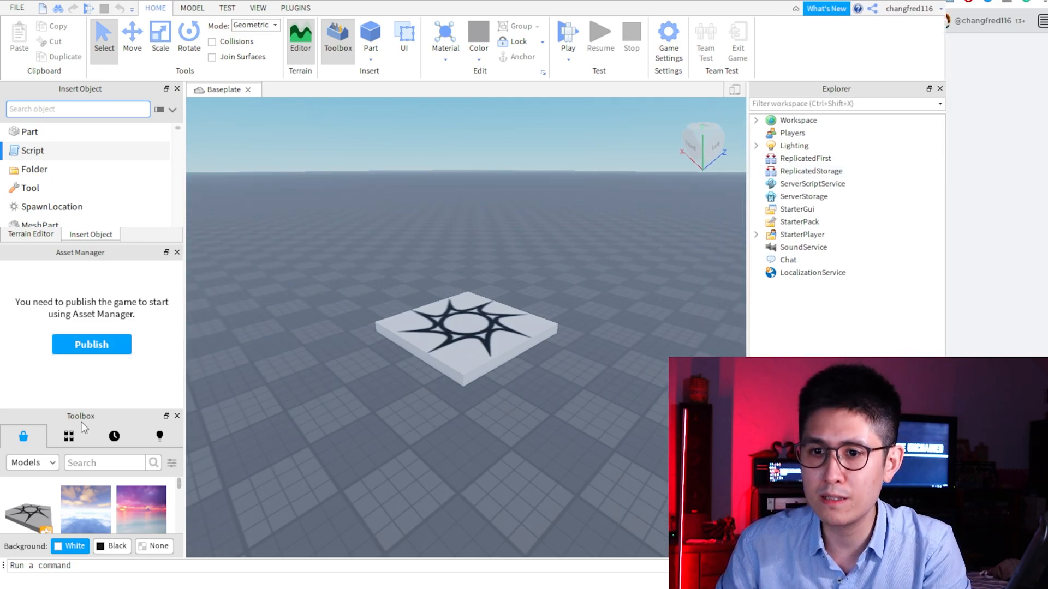
left_click(77, 108)
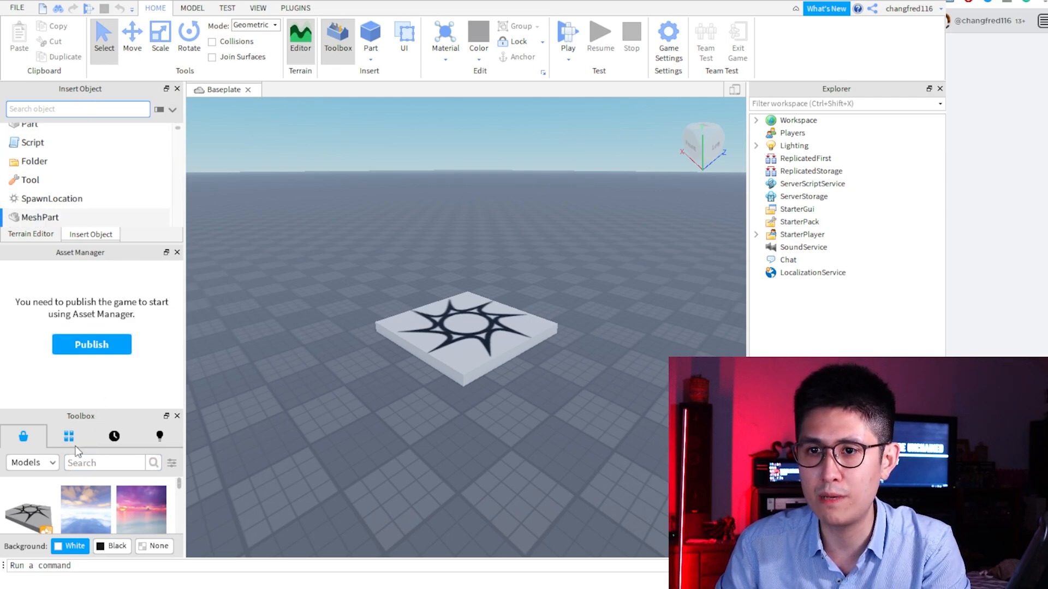
mouse_move(95, 523)
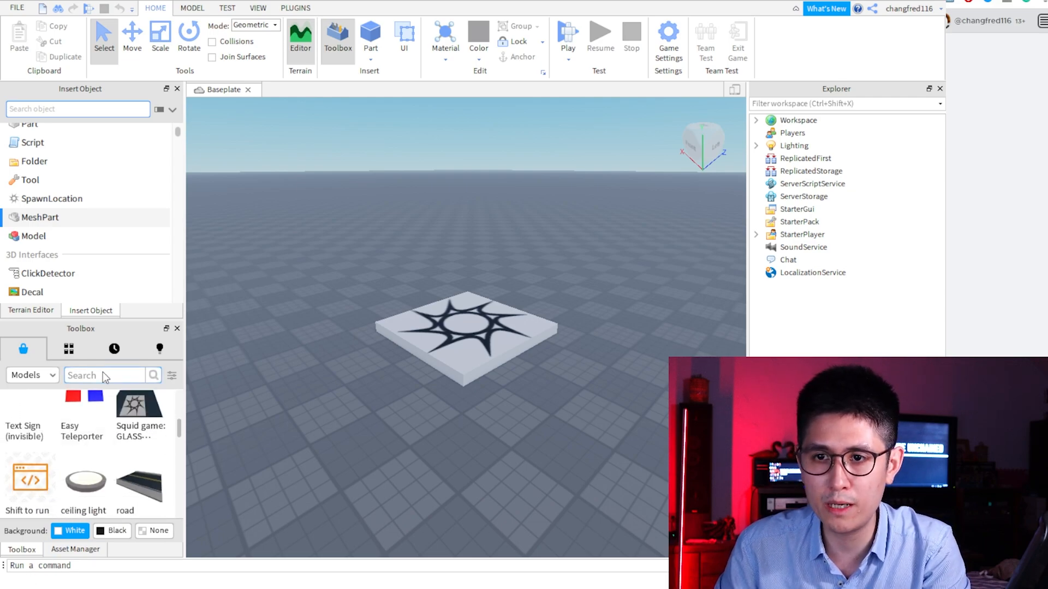
left_click(32, 374)
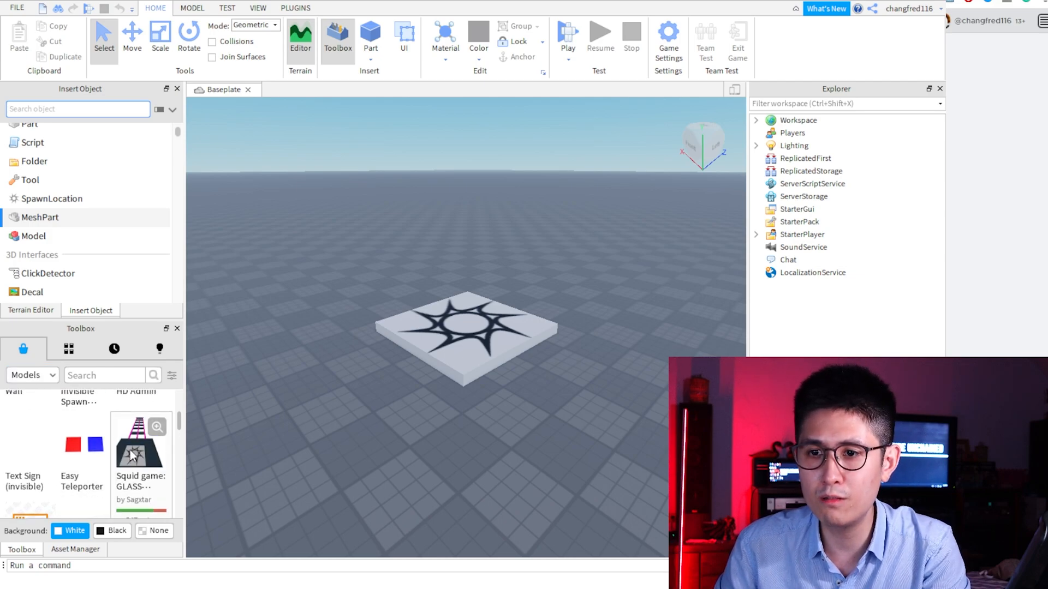
mouse_move(138, 448)
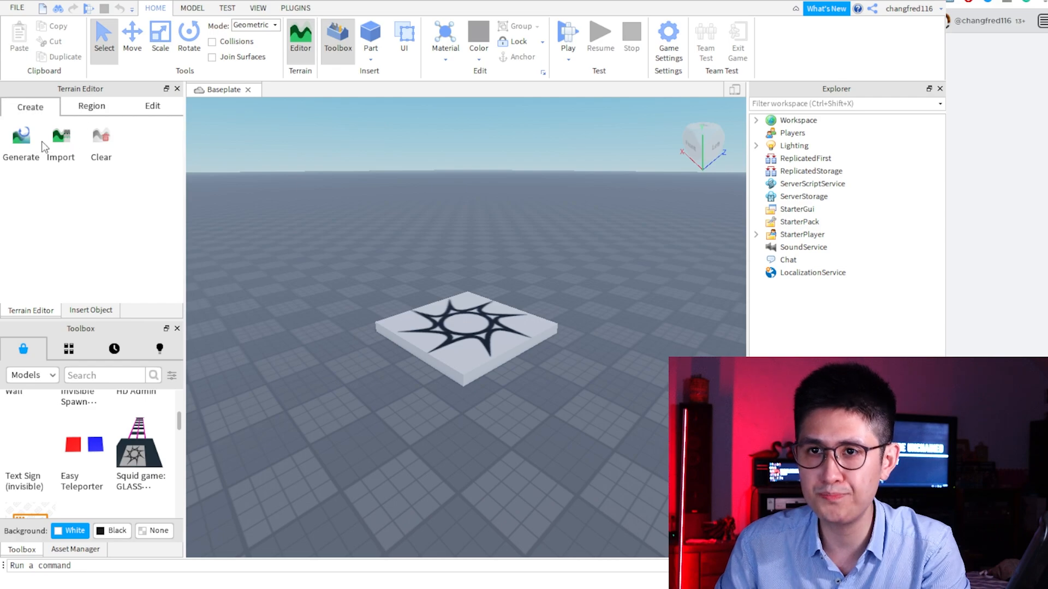
mouse_move(21, 137)
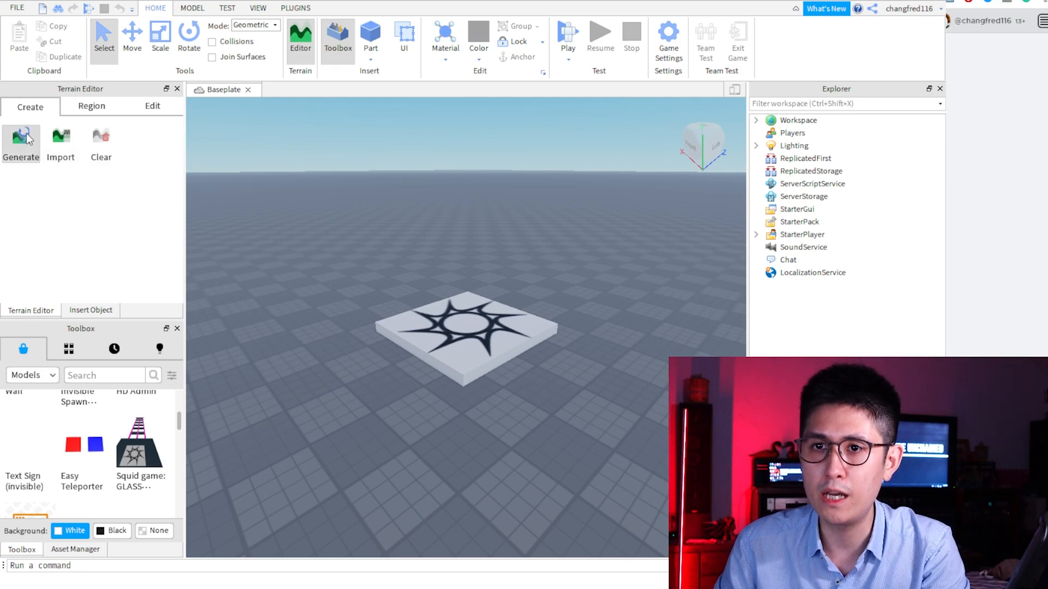
In Terrain Editor Generate, tick Dunes and Lavascape alongside Mountains and Canyons.
left_click(21, 141)
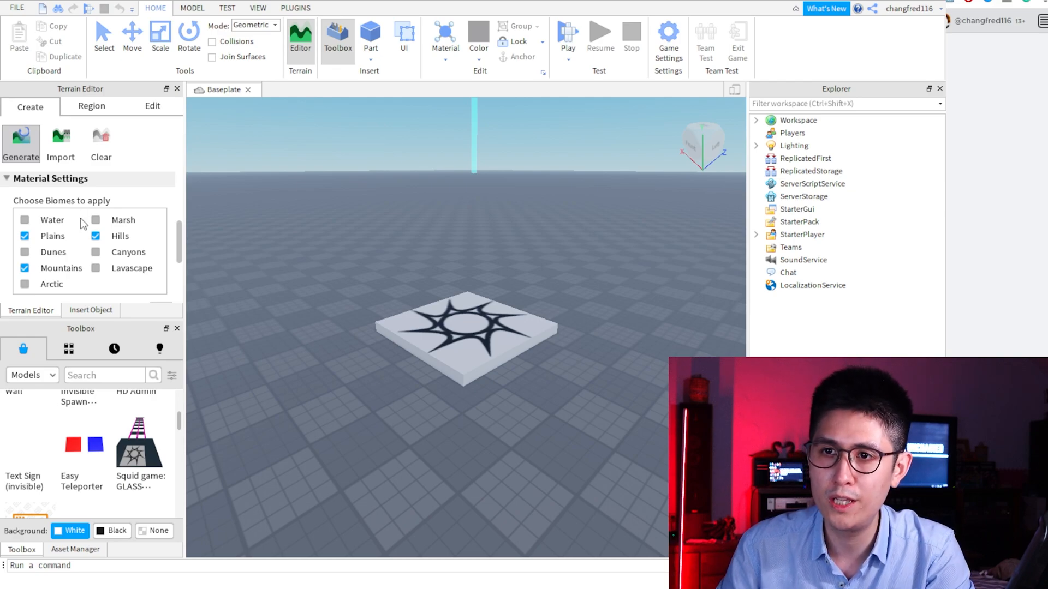
scroll("down", 3)
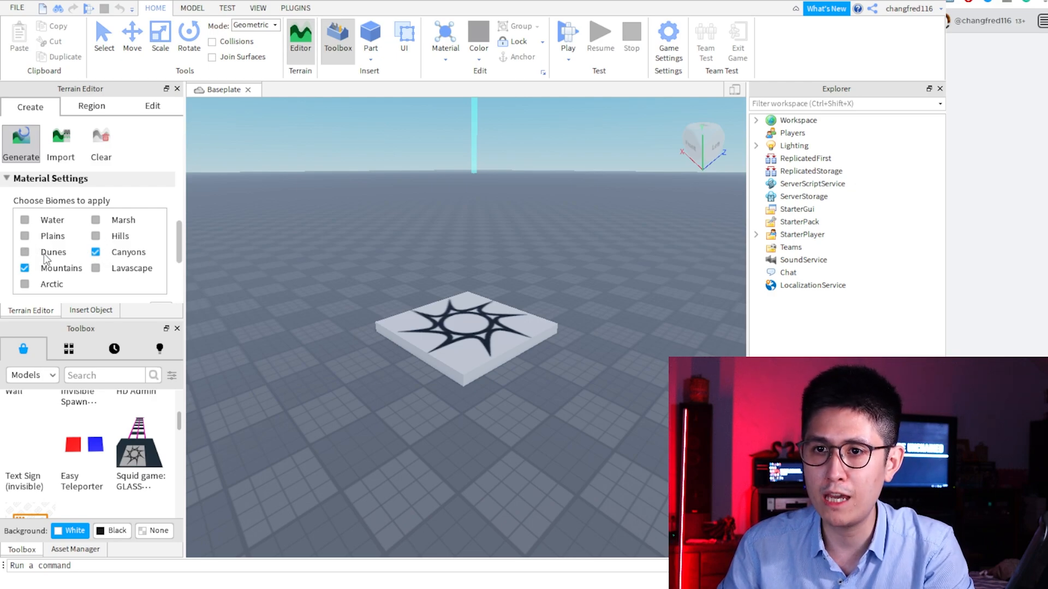
left_click(25, 252)
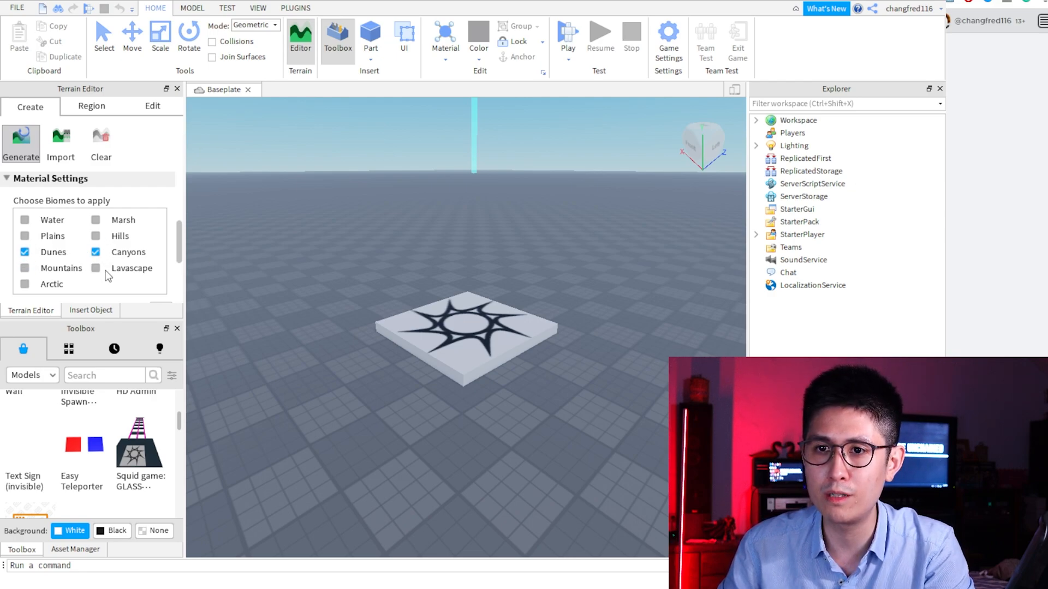
left_click(25, 269)
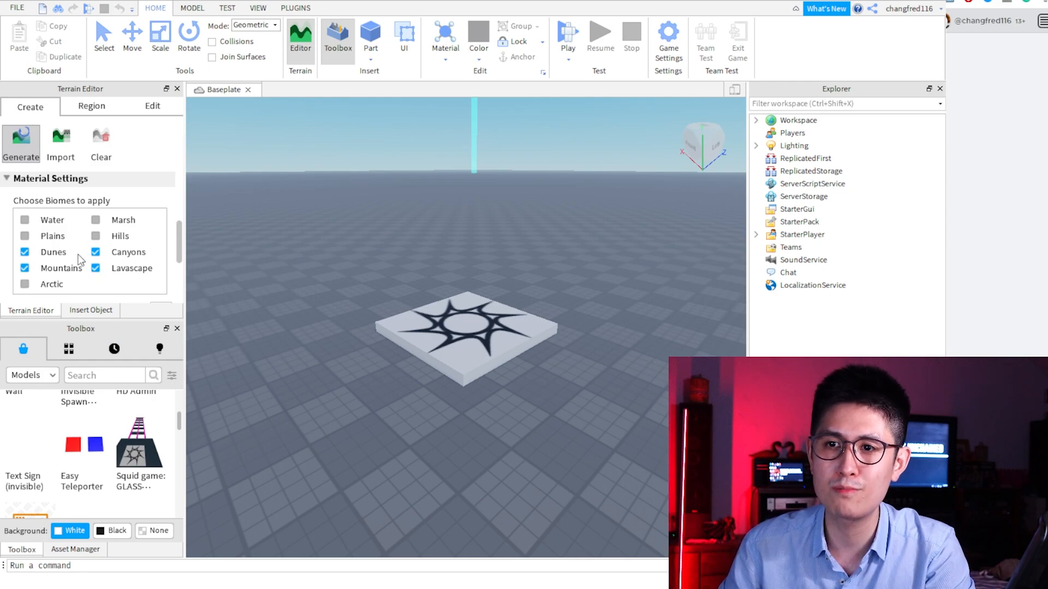
Set the biome size to 148 and generate the terrain.
scroll("down", 3)
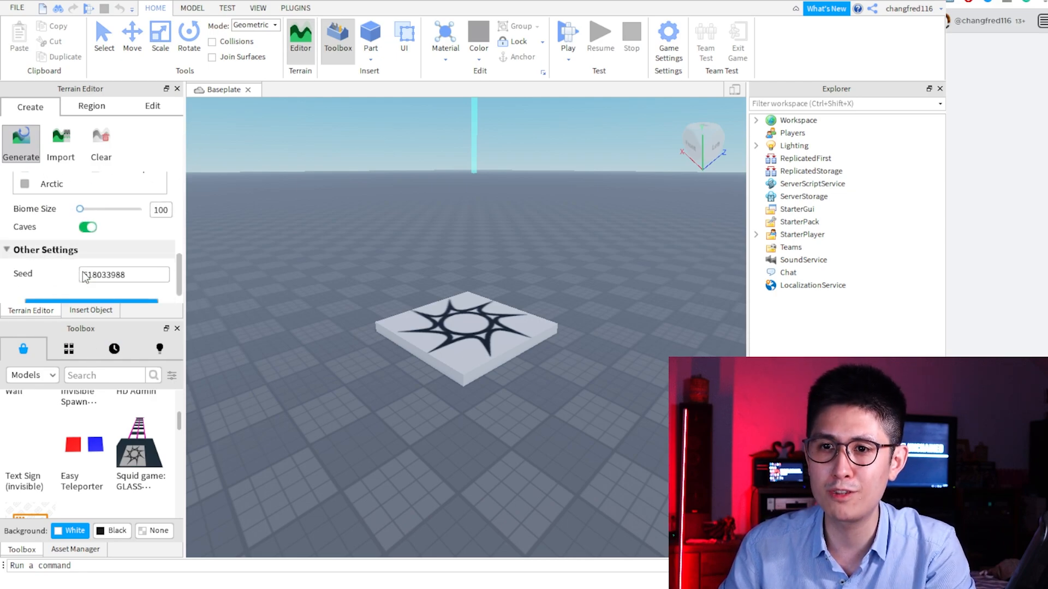
left_click_drag(79, 209, 90, 209)
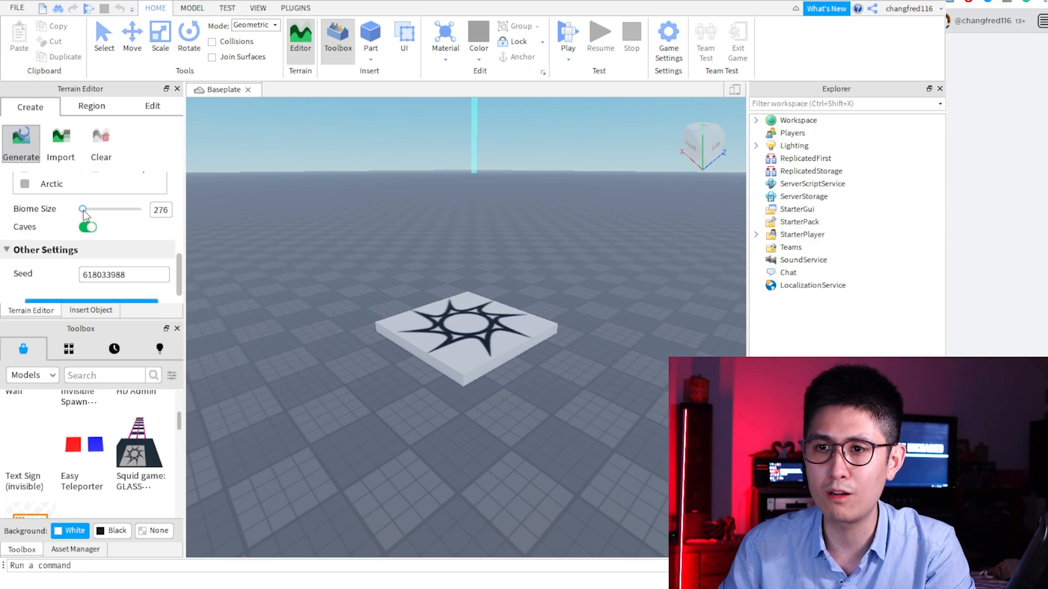
left_click_drag(84, 210, 79, 209)
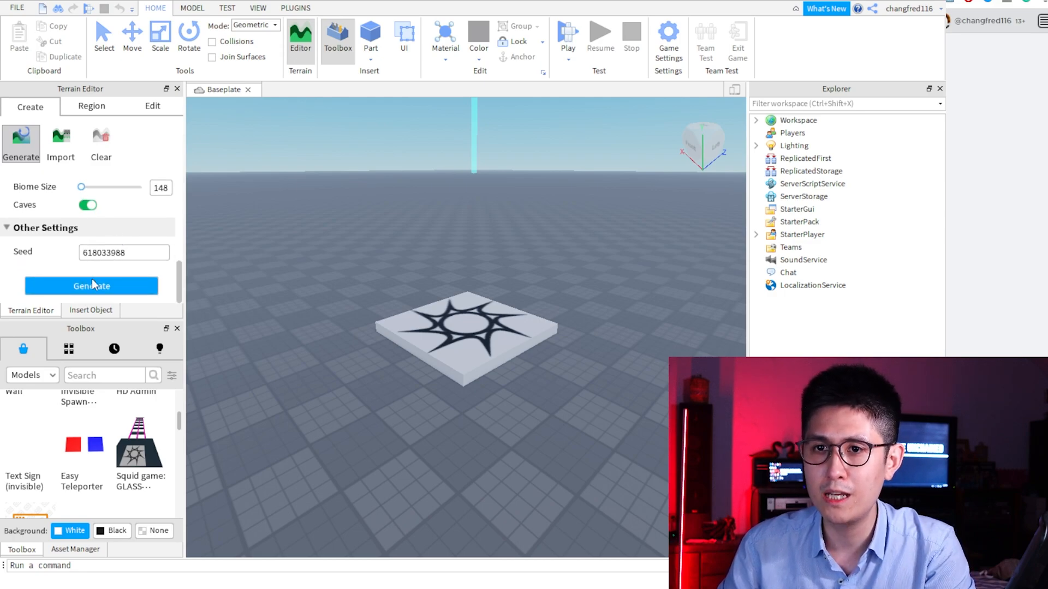
left_click(90, 286)
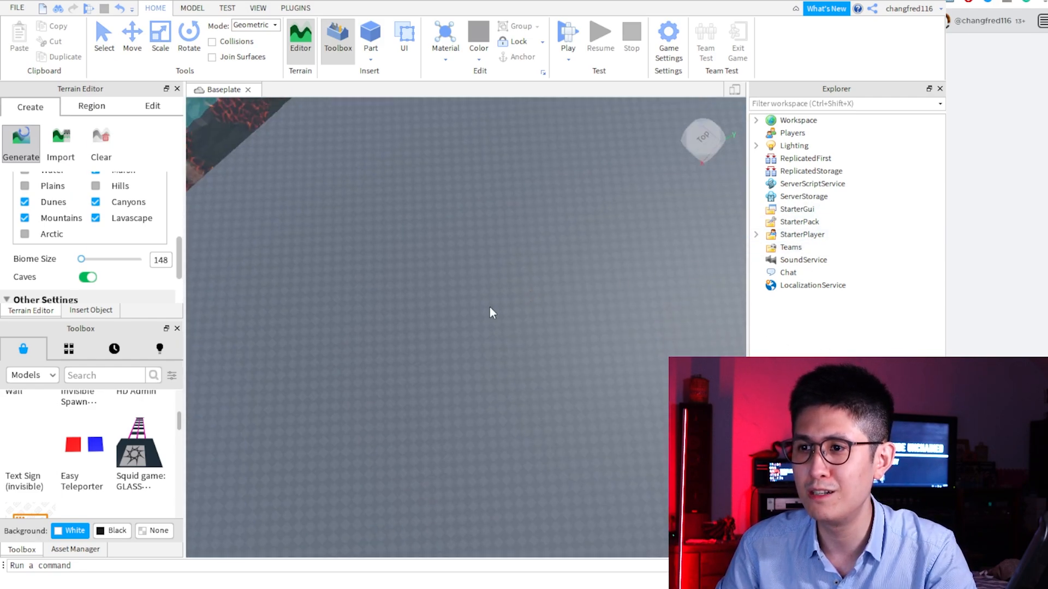
Let the terrain generation run until the landscape fills the viewport.
left_click(21, 144)
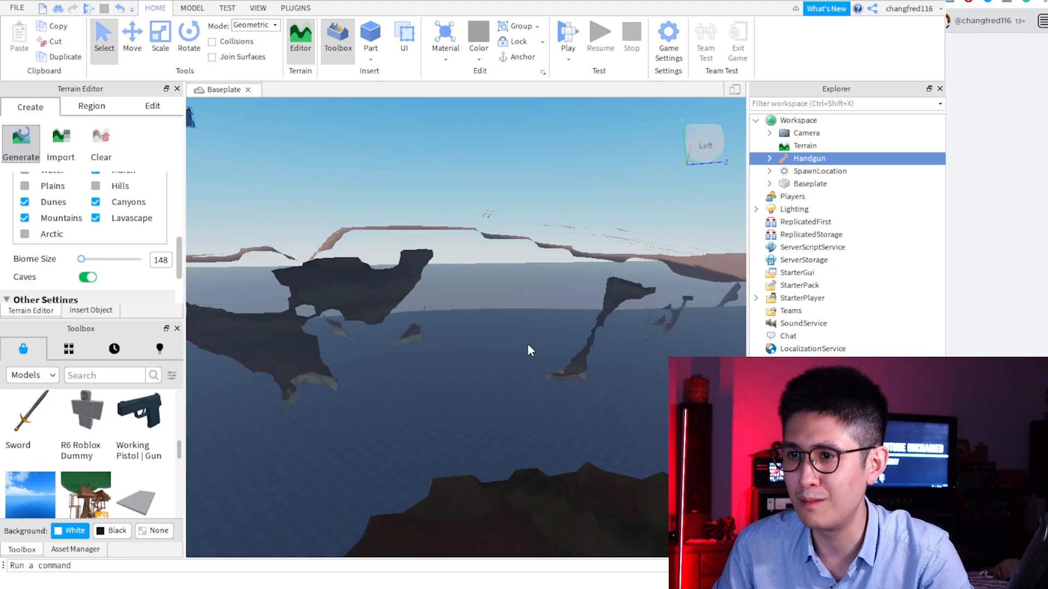
Insert the Working Pistol, R6 Dummy, Tree House and Squid game glass stepping stones into Workspace.
left_click(21, 142)
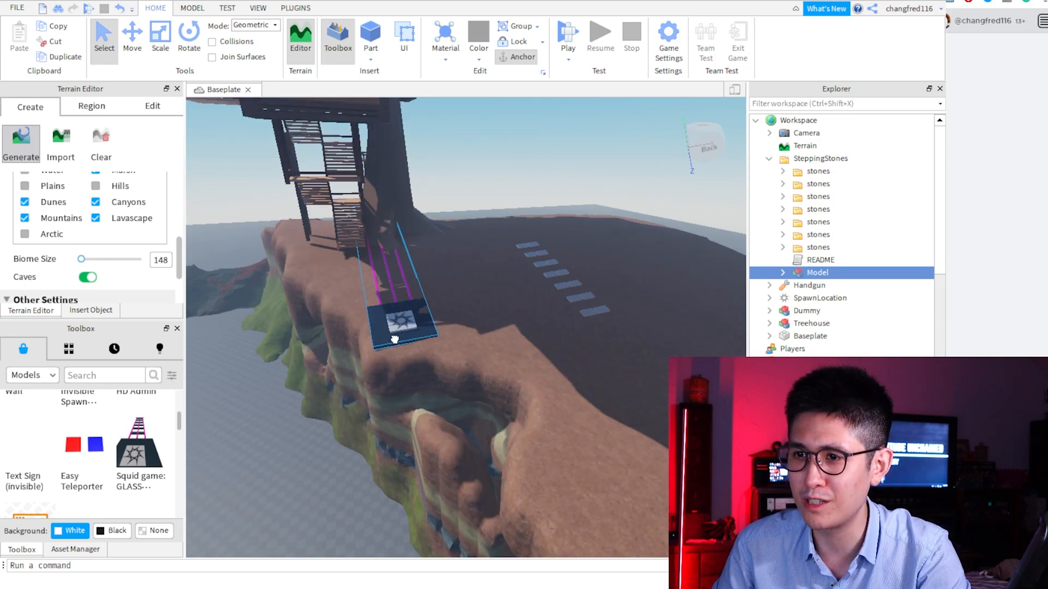
left_click(90, 309)
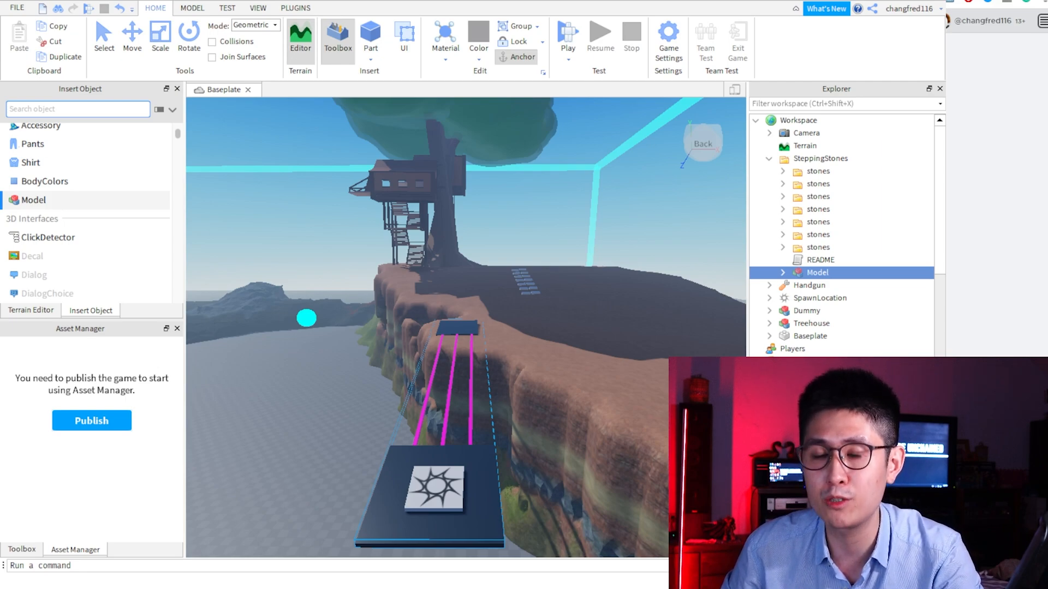
mouse_move(282, 411)
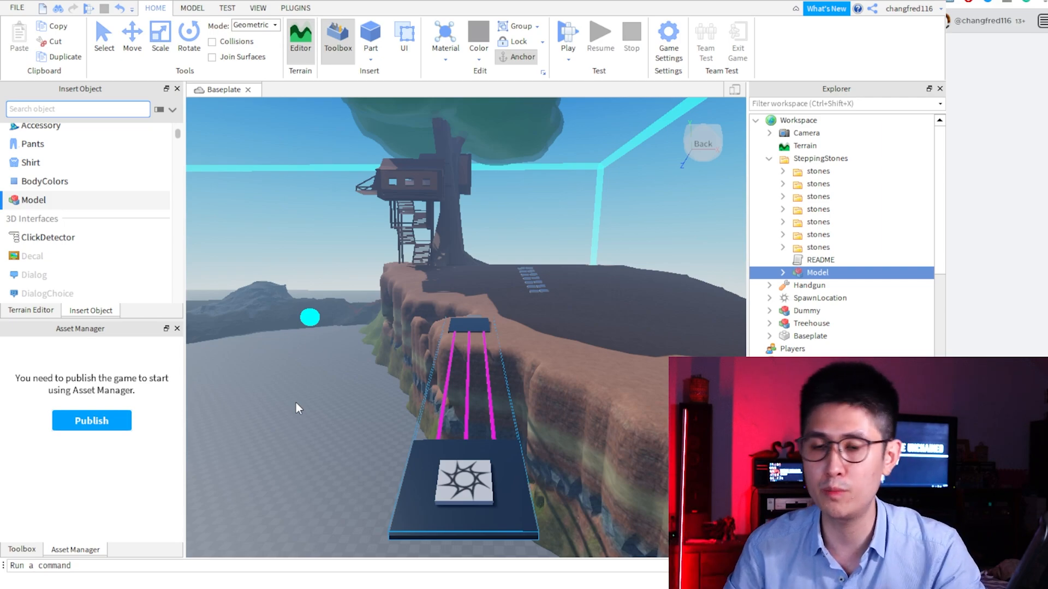
mouse_move(278, 440)
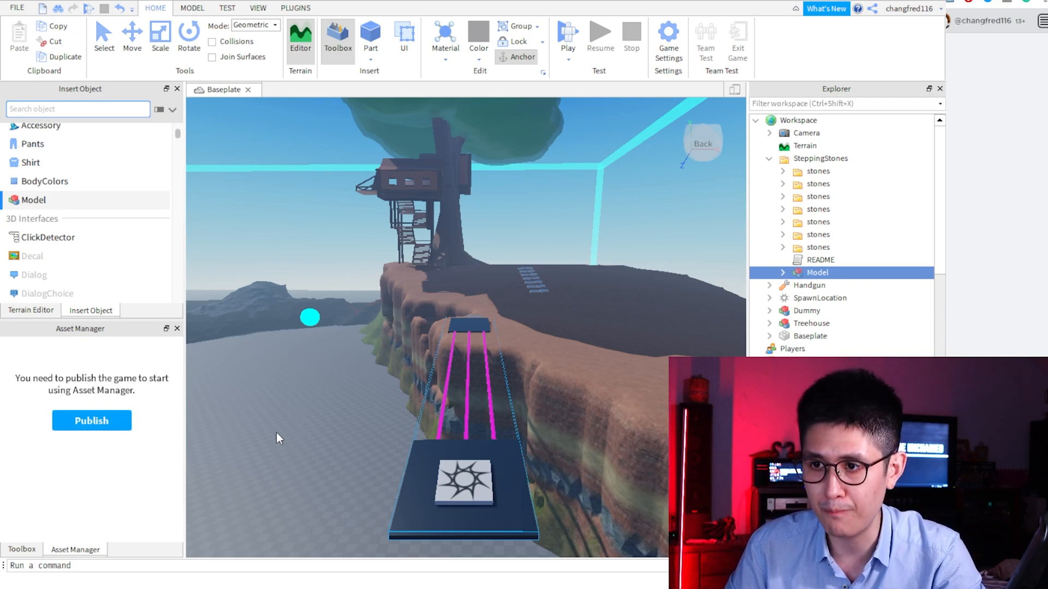
mouse_move(207, 465)
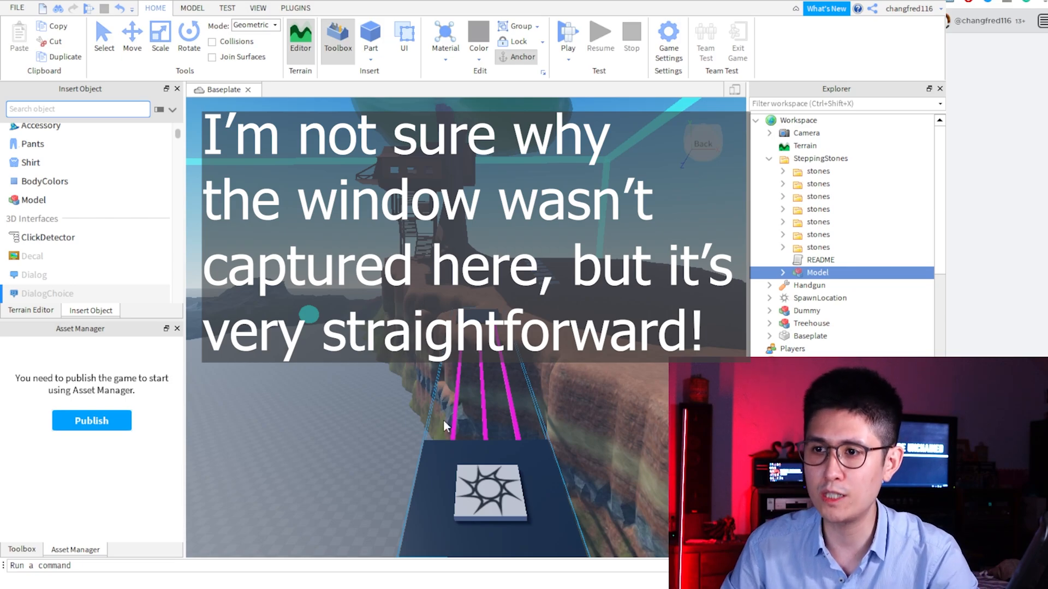
mouse_move(550, 392)
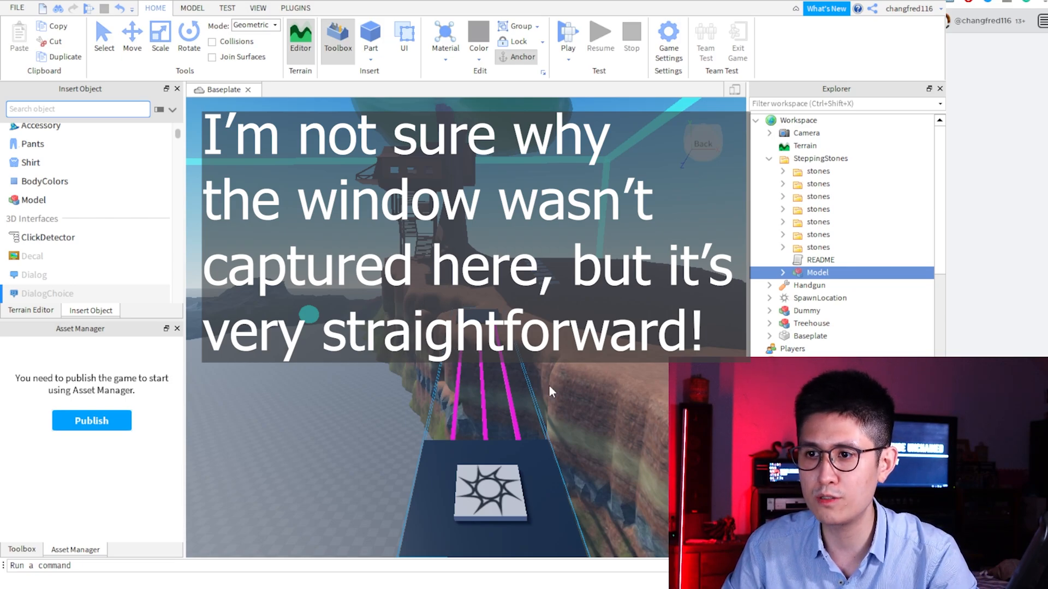
mouse_move(424, 454)
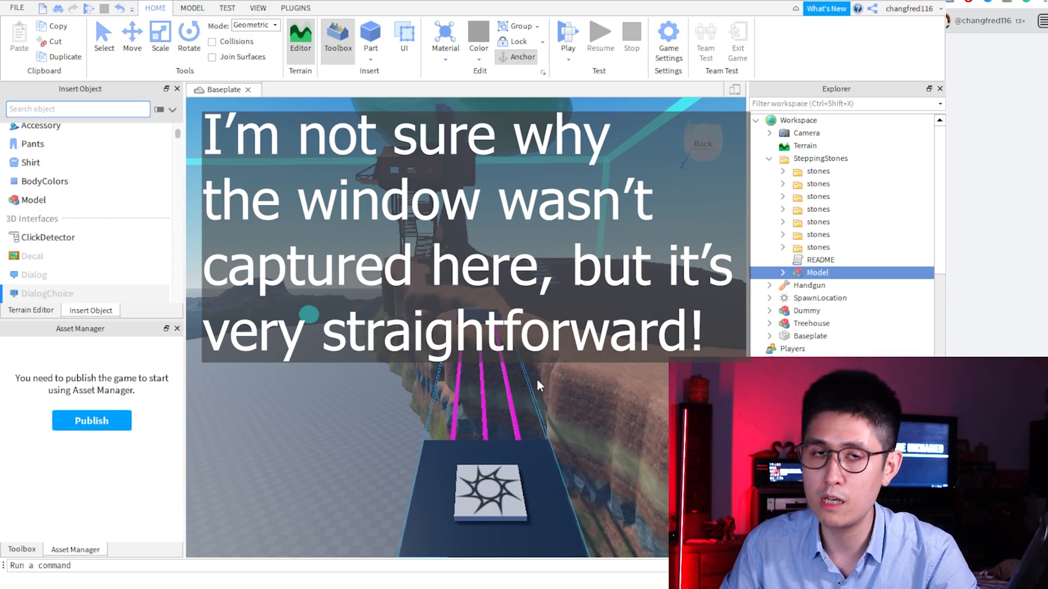
mouse_move(588, 425)
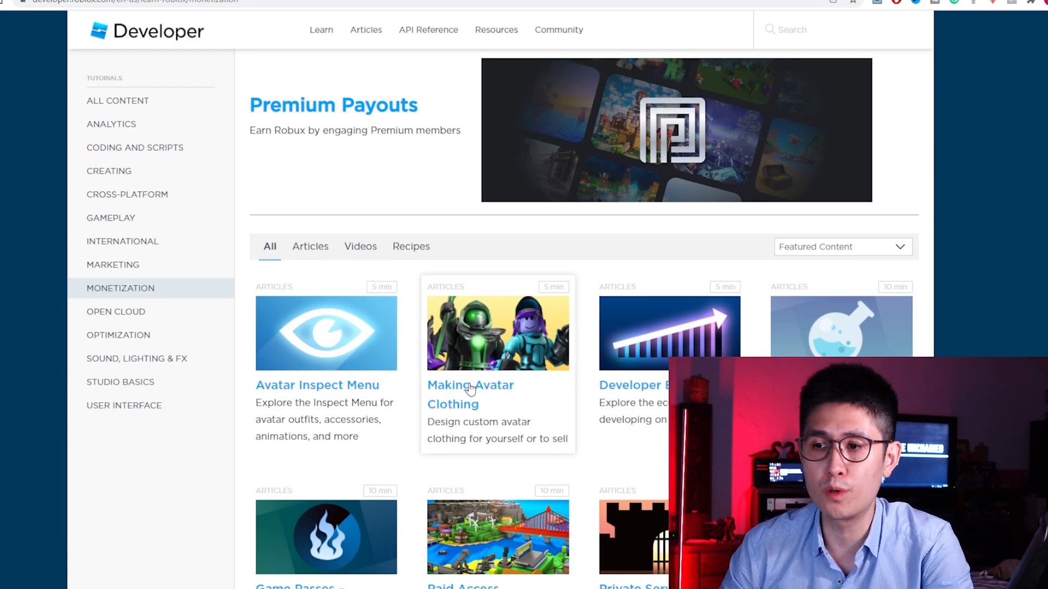
Scroll the Developer Hub monetization tutorials listing Premium Payouts and avatar clothing articles.
scroll("down", 3)
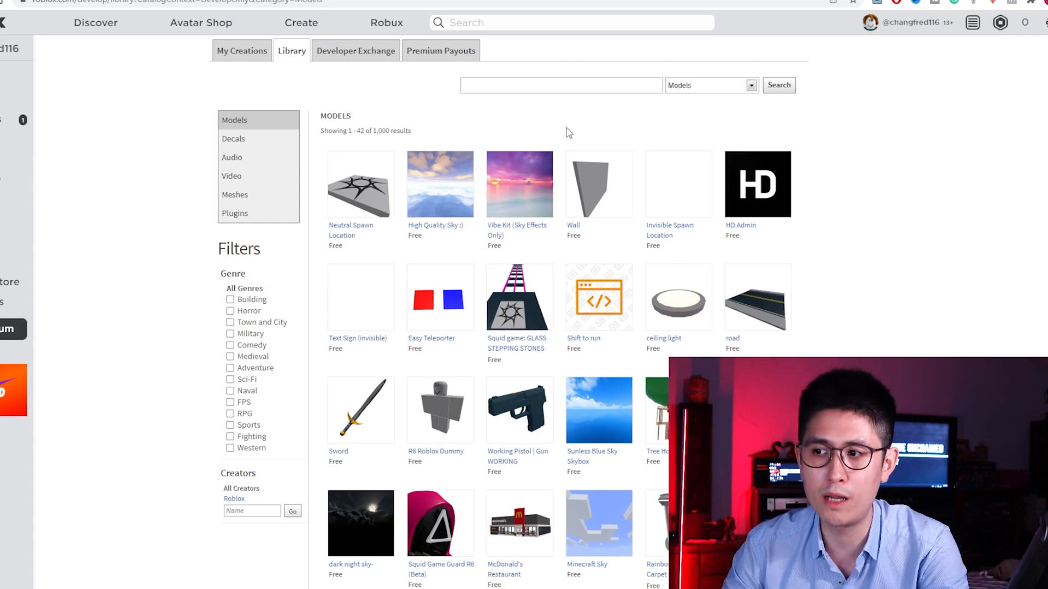
mouse_move(520, 297)
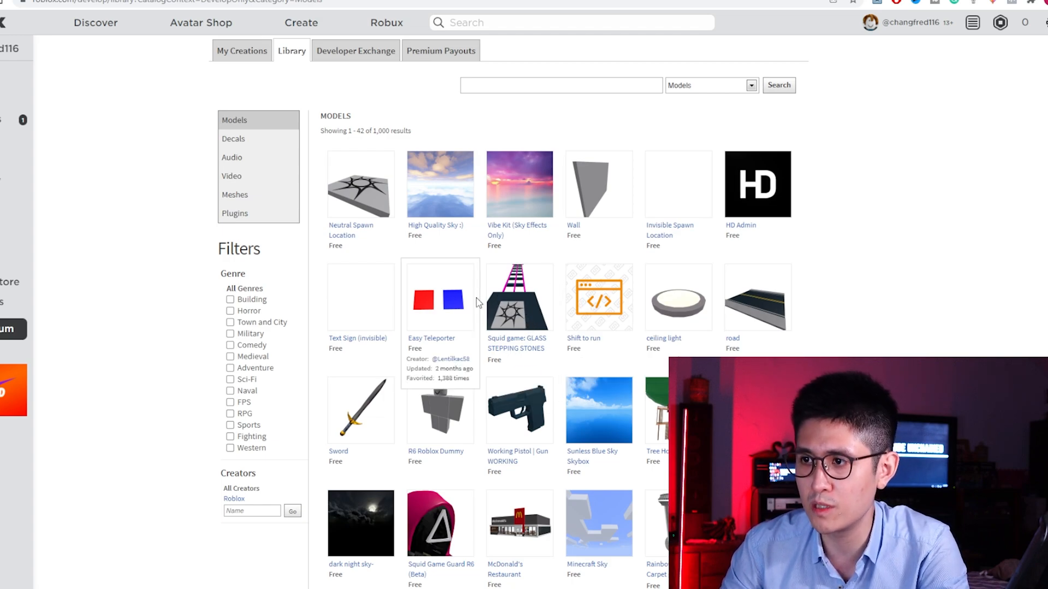
Scroll through the free Models results and move on to page 2 of 24.
scroll("down", 3)
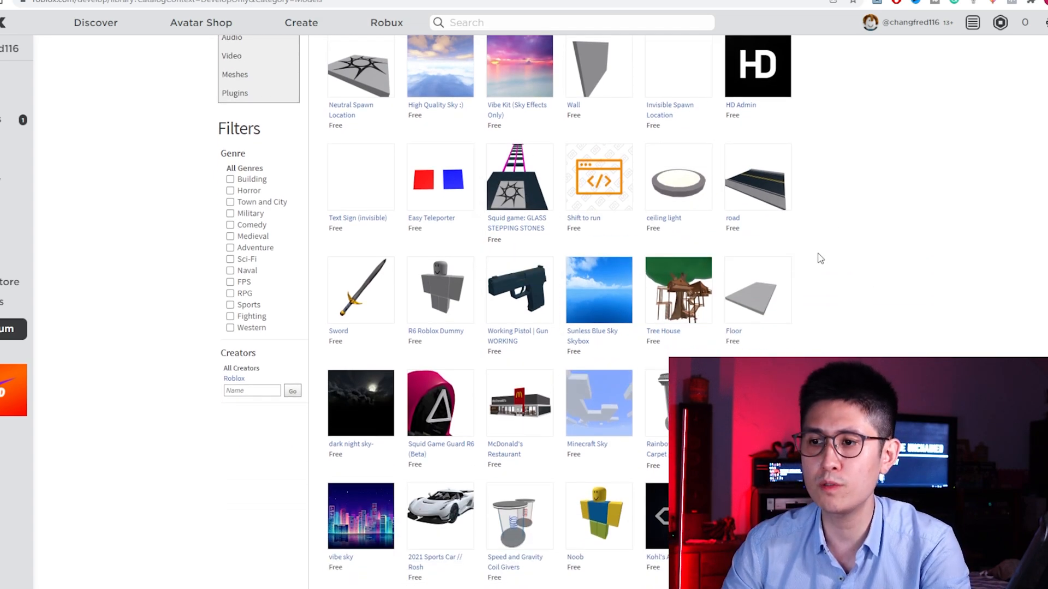
scroll("down", 3)
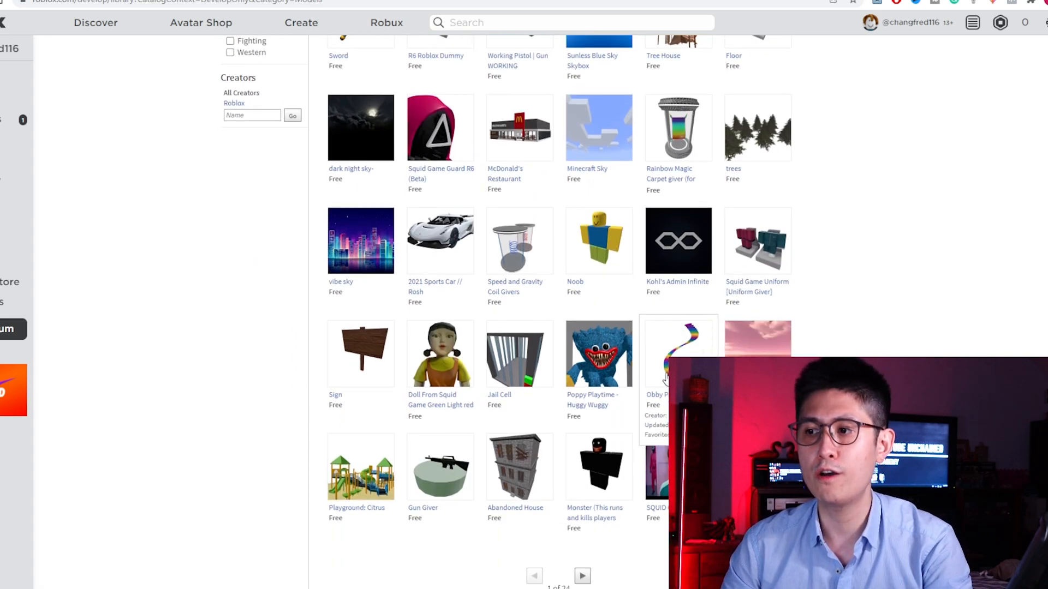
scroll("down", 3)
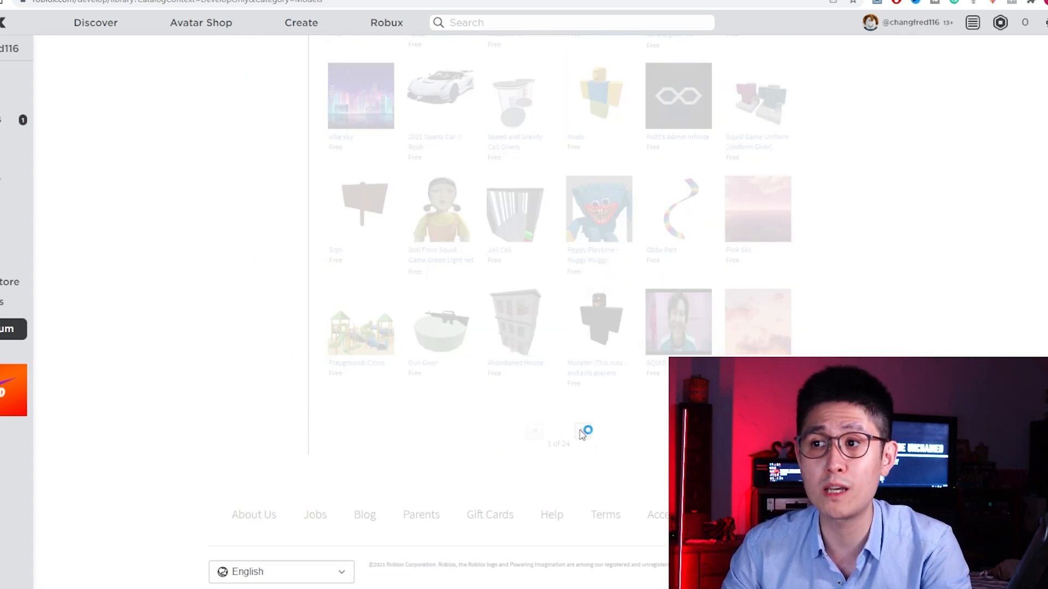
left_click(583, 431)
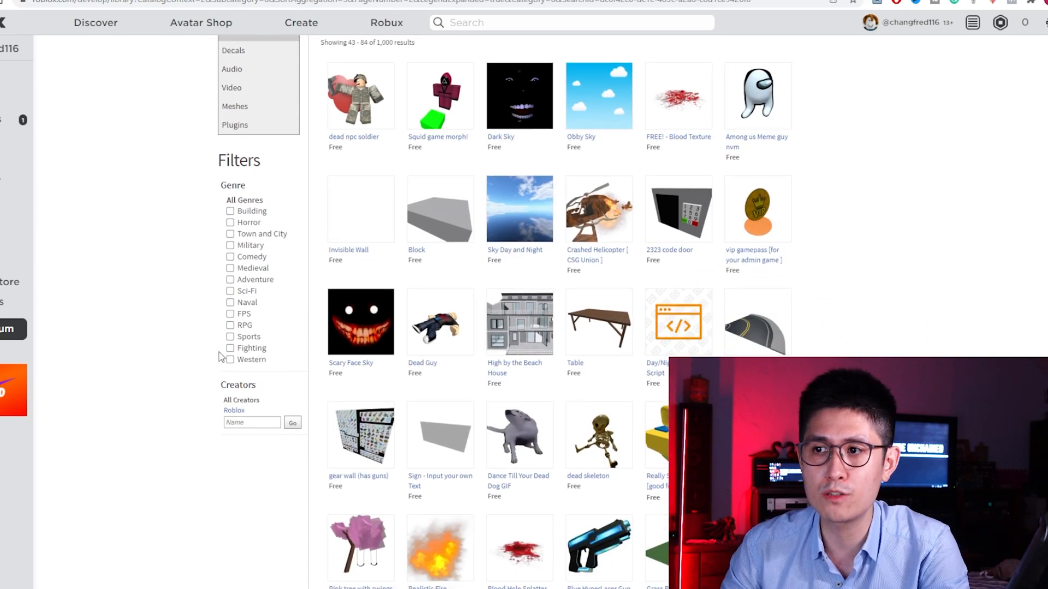
scroll("down", 3)
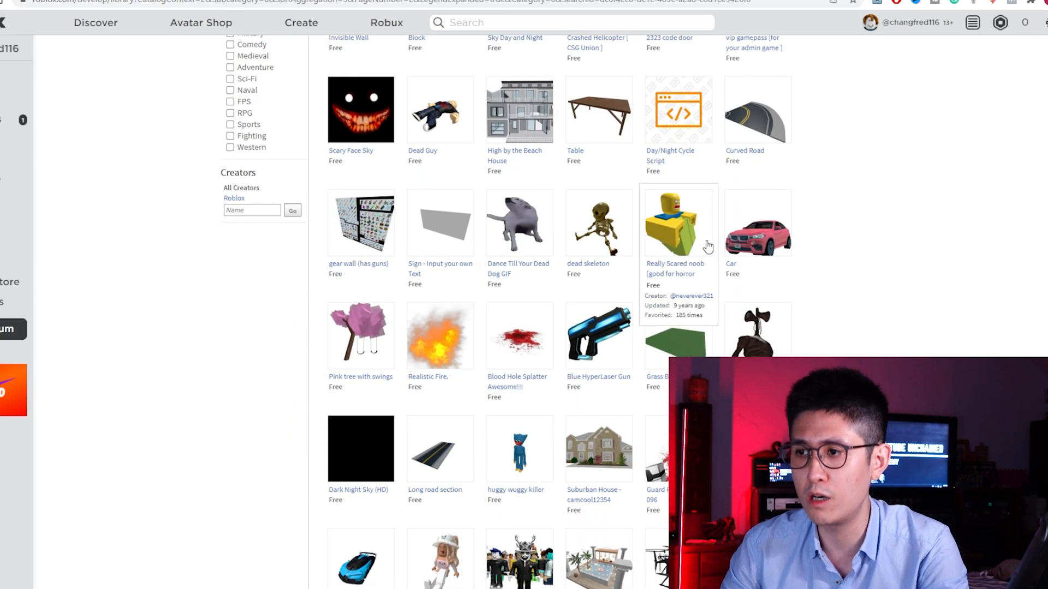
scroll("down", 3)
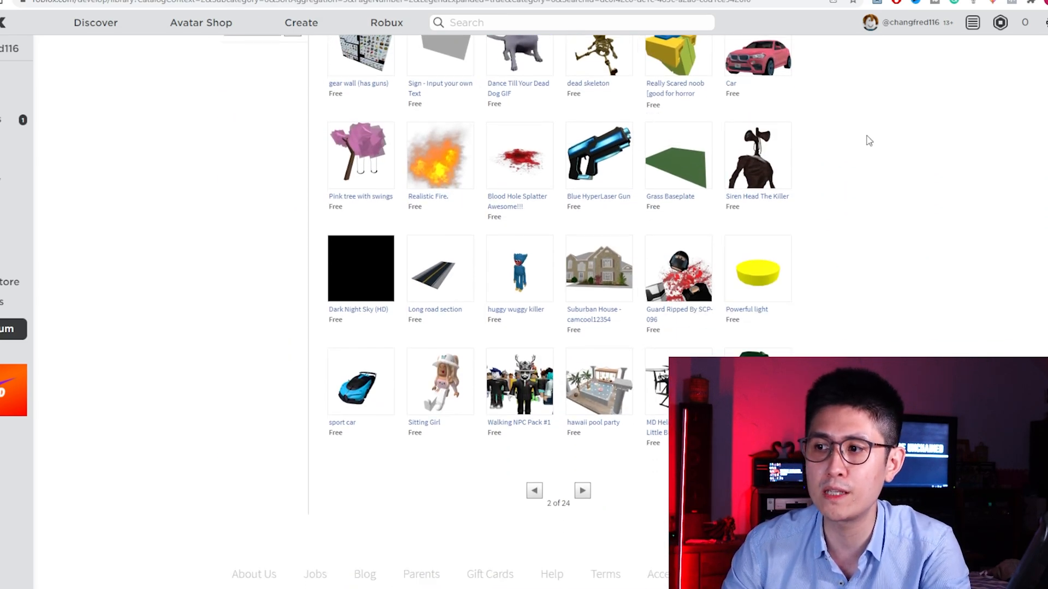